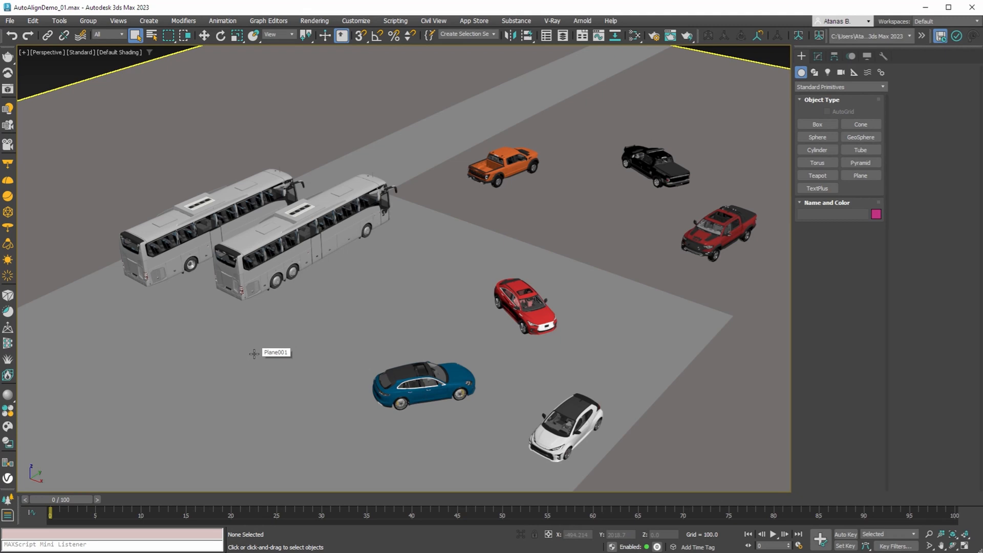
mouse_move(209, 316)
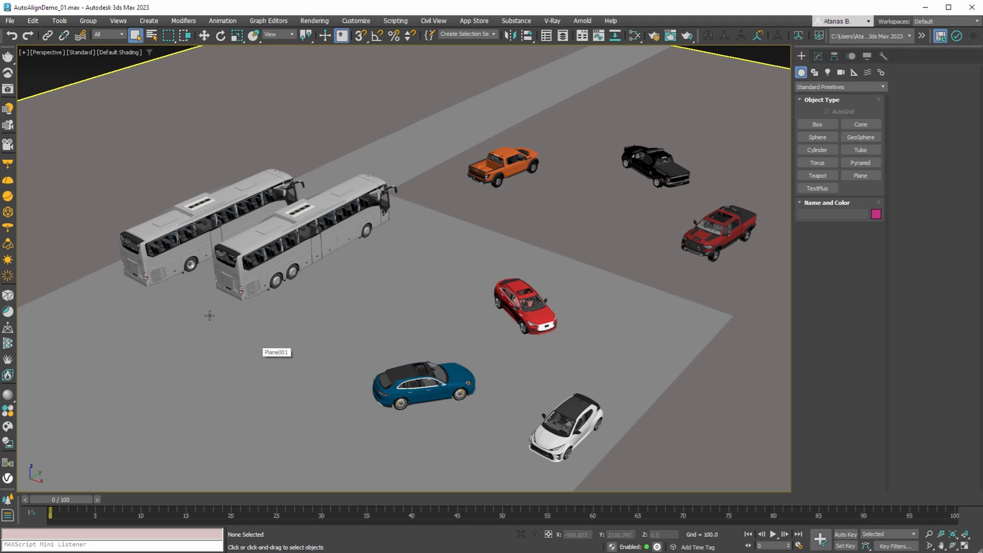
- Open AvizStudioTools Setup, check for updates, and dismiss the 'No new updates' notice
click(9, 21)
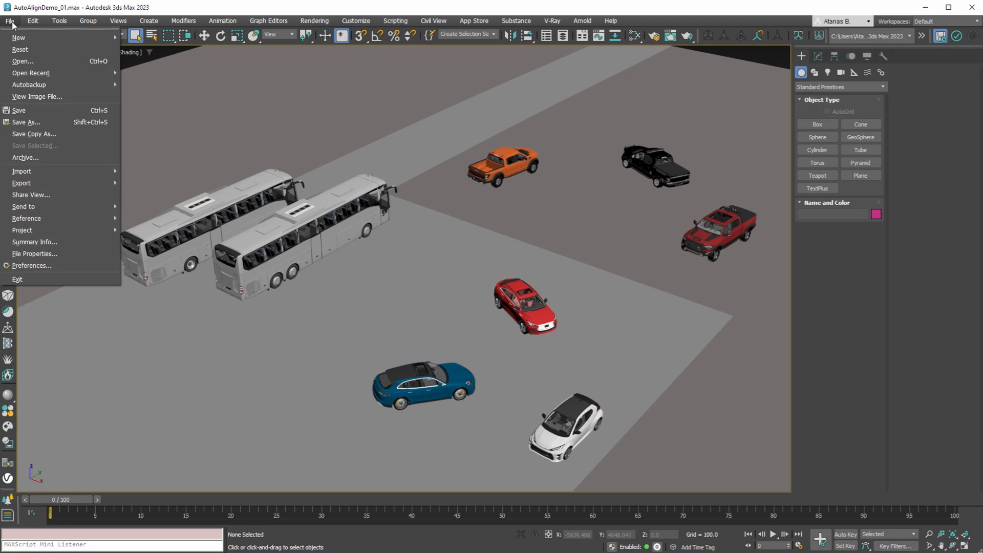
mouse_move(36, 97)
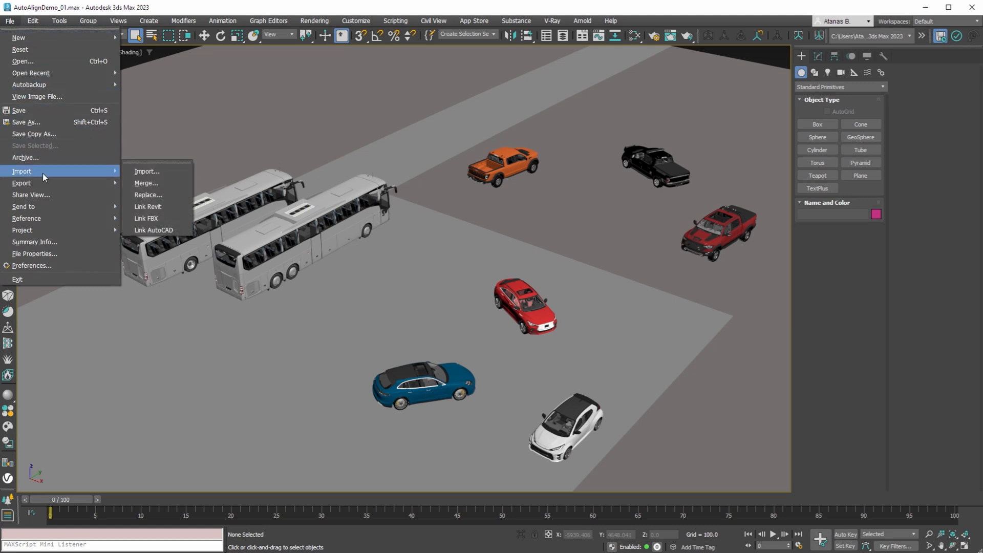
mouse_move(145, 183)
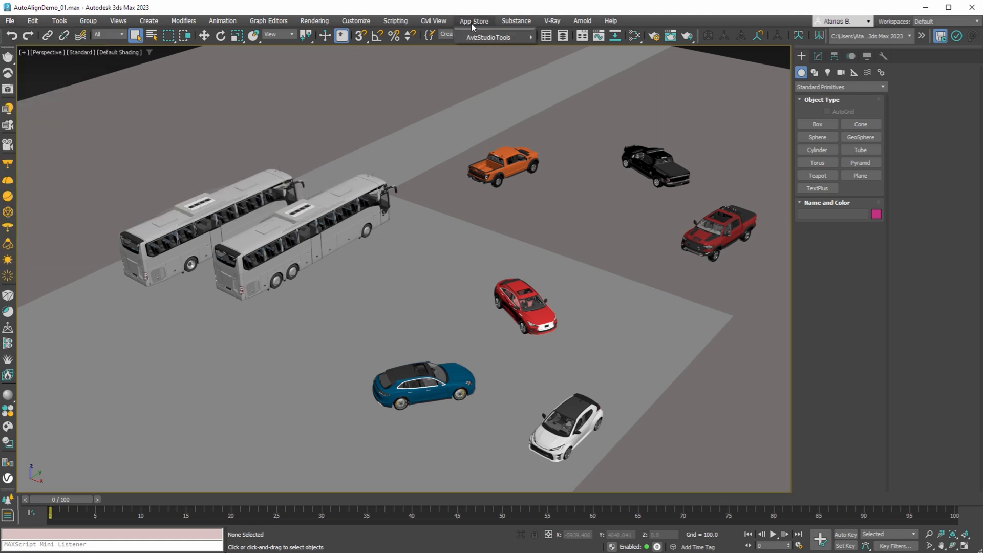
click(491, 37)
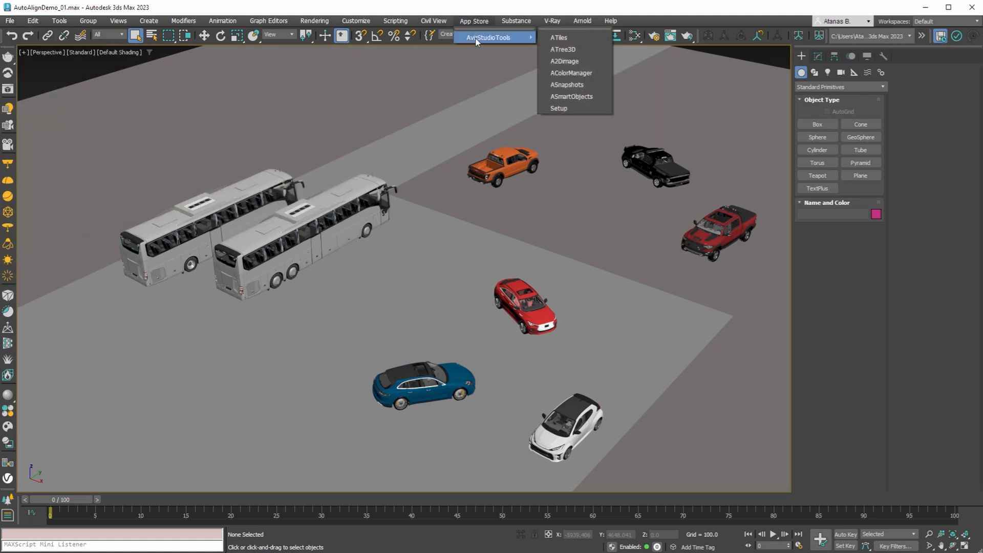
click(559, 108)
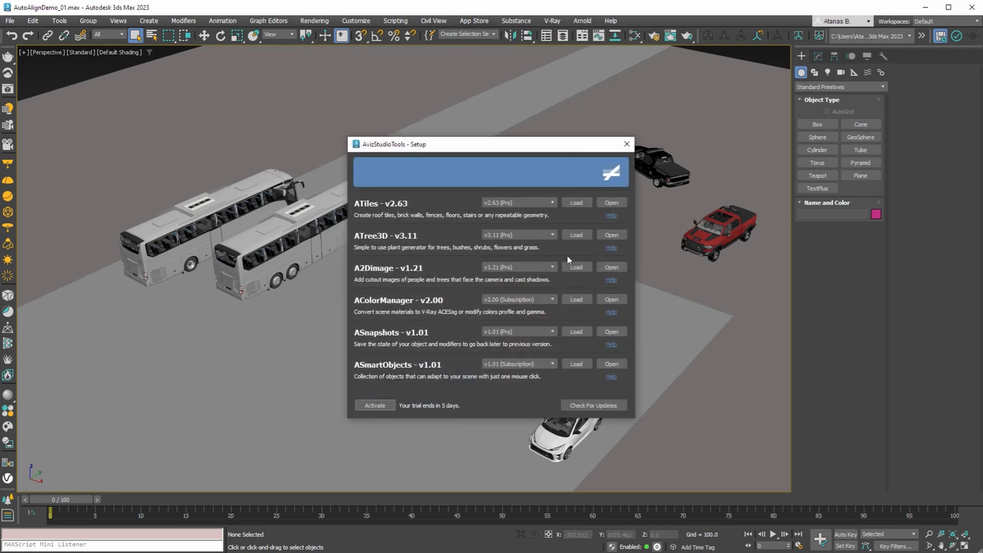
click(592, 405)
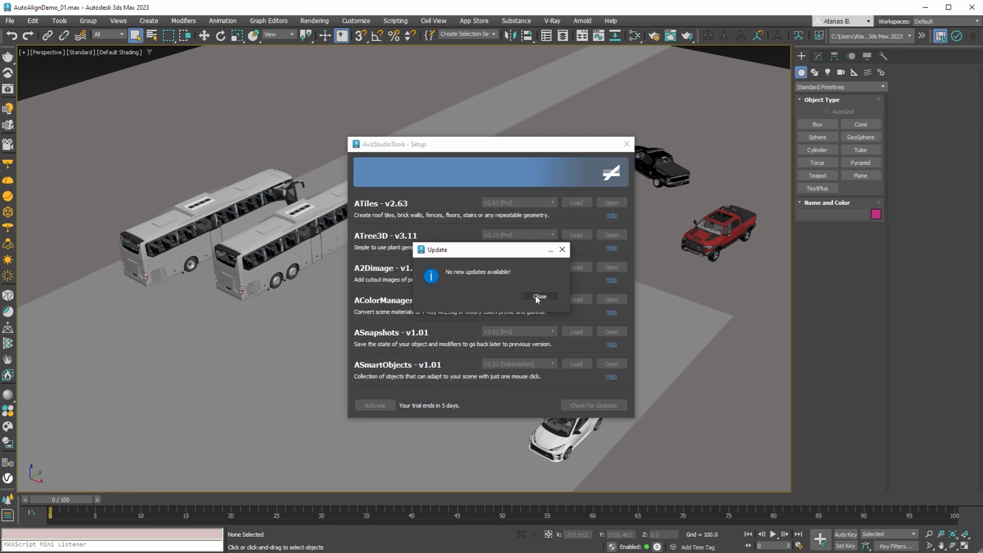
click(539, 296)
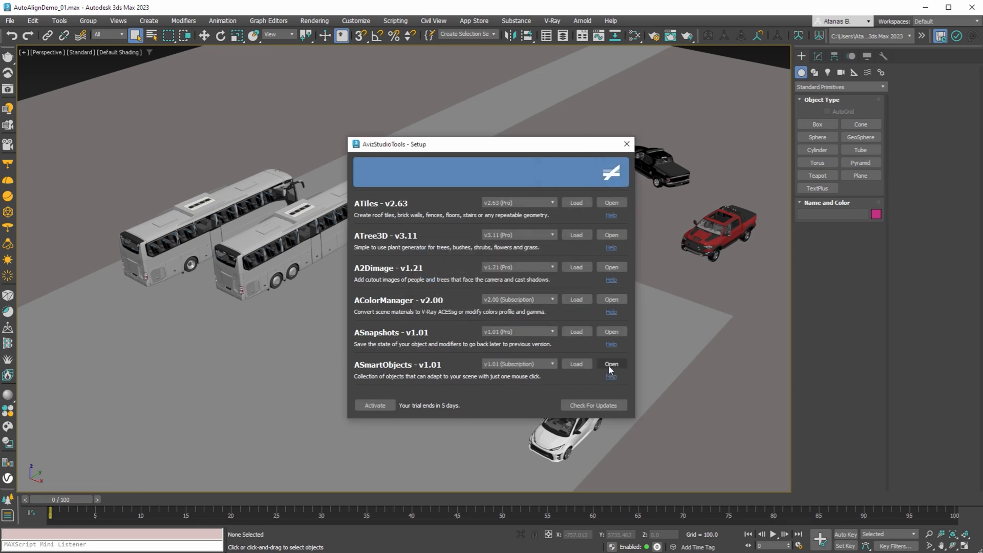
mouse_move(425, 374)
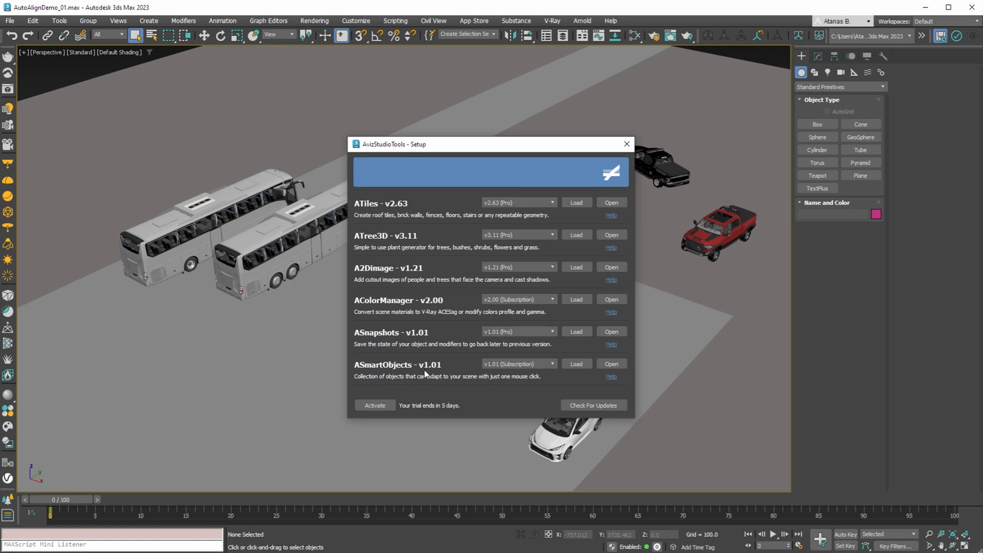
- Import AutoAlignCar_01, AutoAlignTruck_02 and AutoAlignBus_01 from Helper_AutoAlignVehicles via ASmartObjects
click(611, 363)
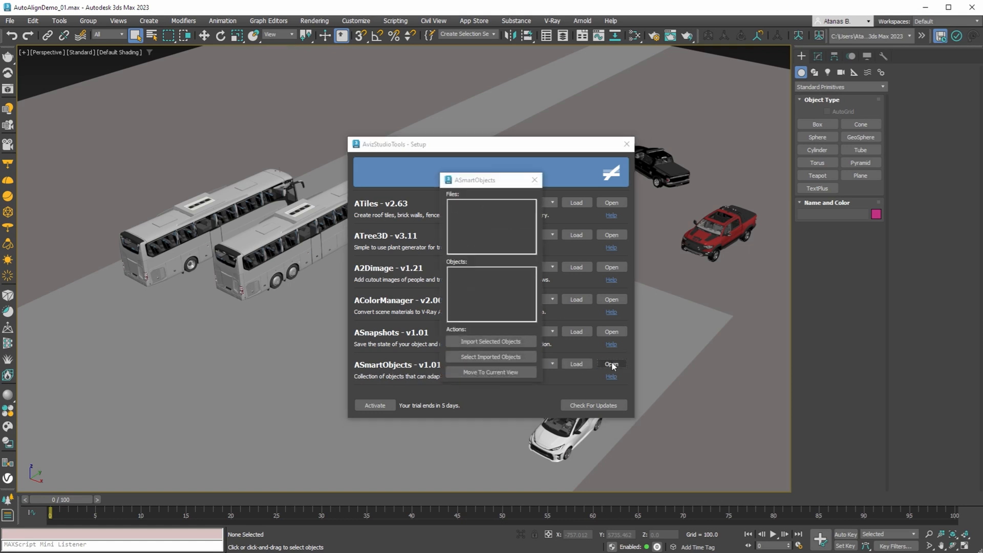
click(611, 363)
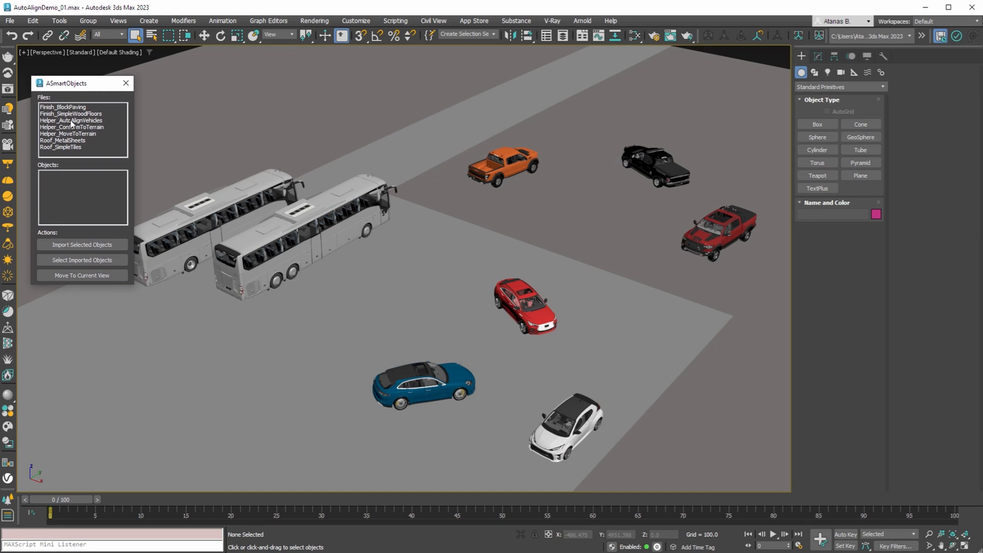
click(71, 120)
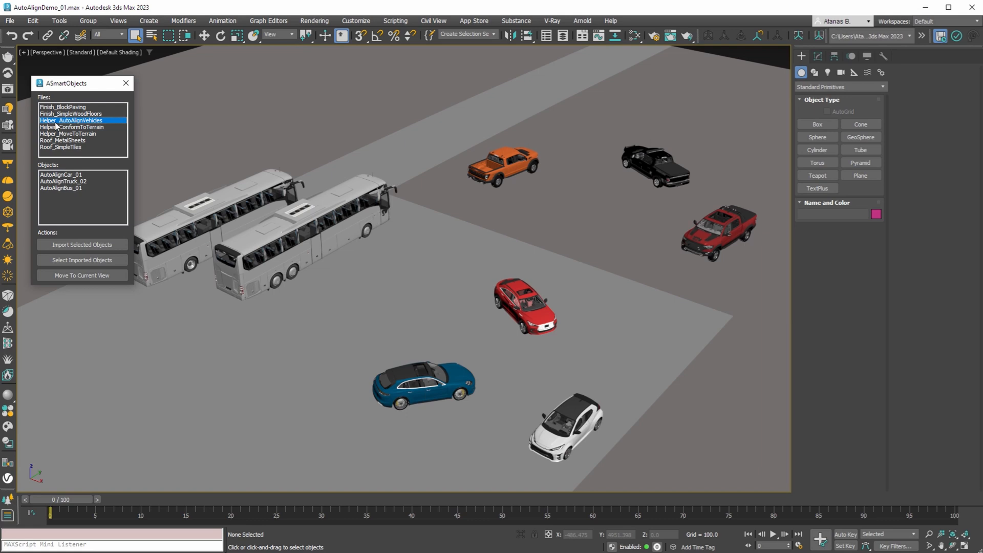
mouse_move(58, 176)
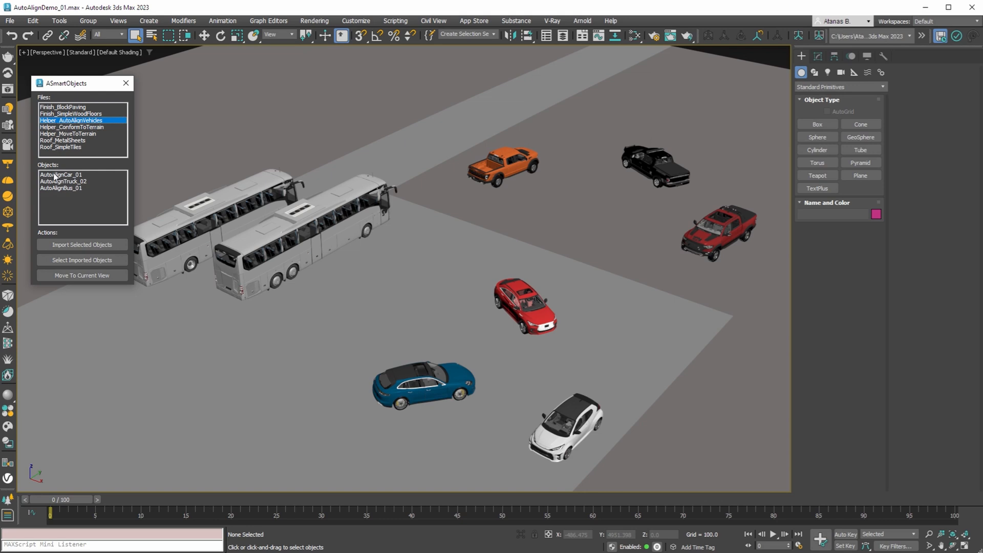
click(62, 182)
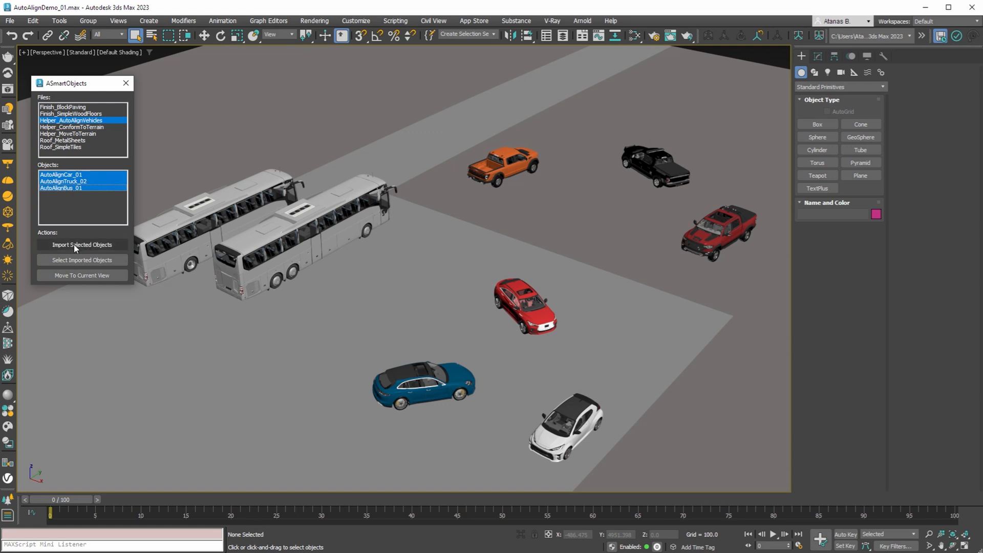
click(82, 244)
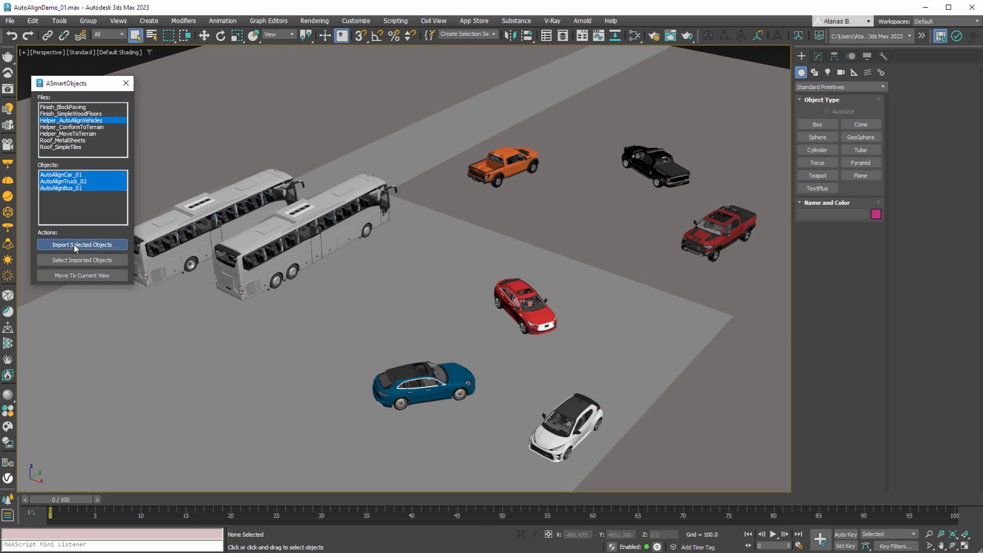
click(81, 245)
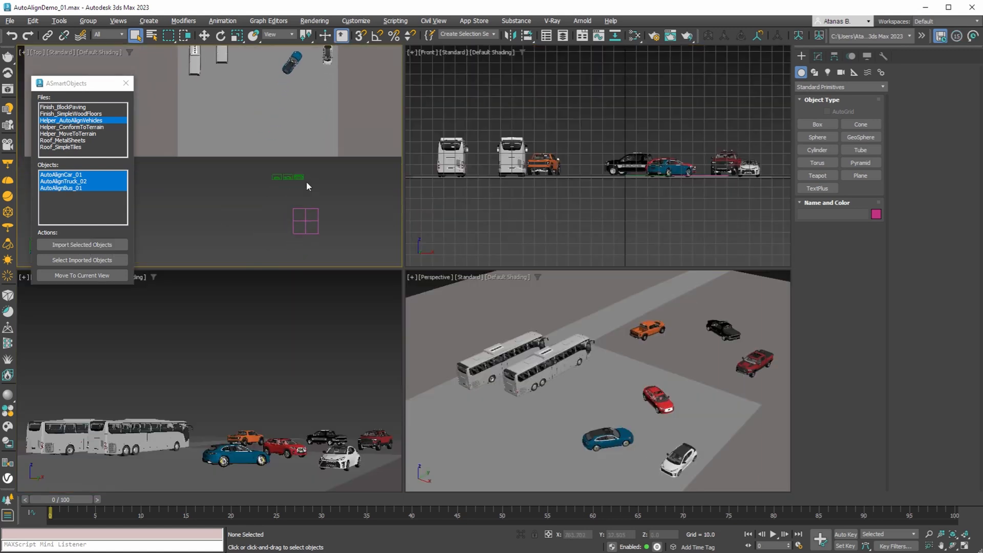
- Maximize the Perspective viewport and move the three imported helpers into the current view
click(82, 260)
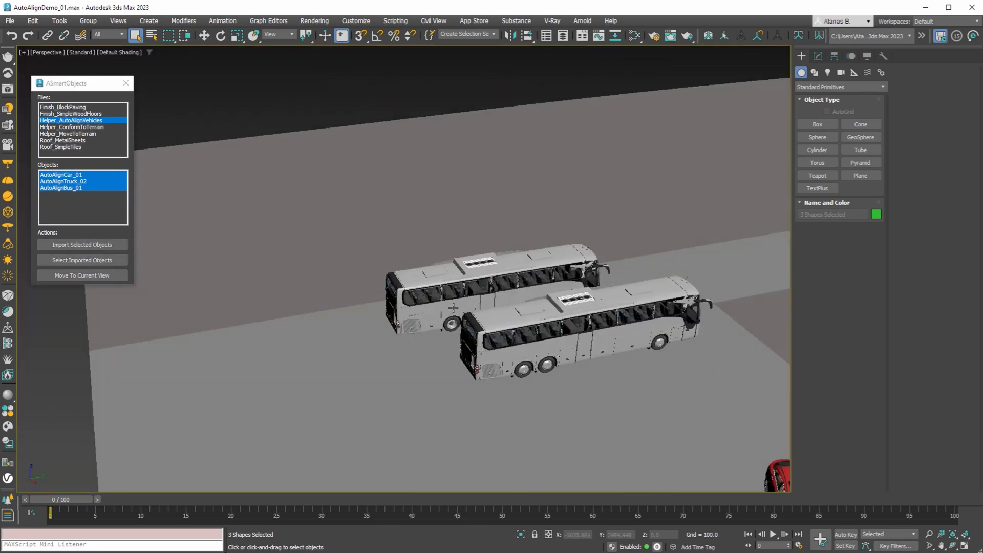
click(82, 275)
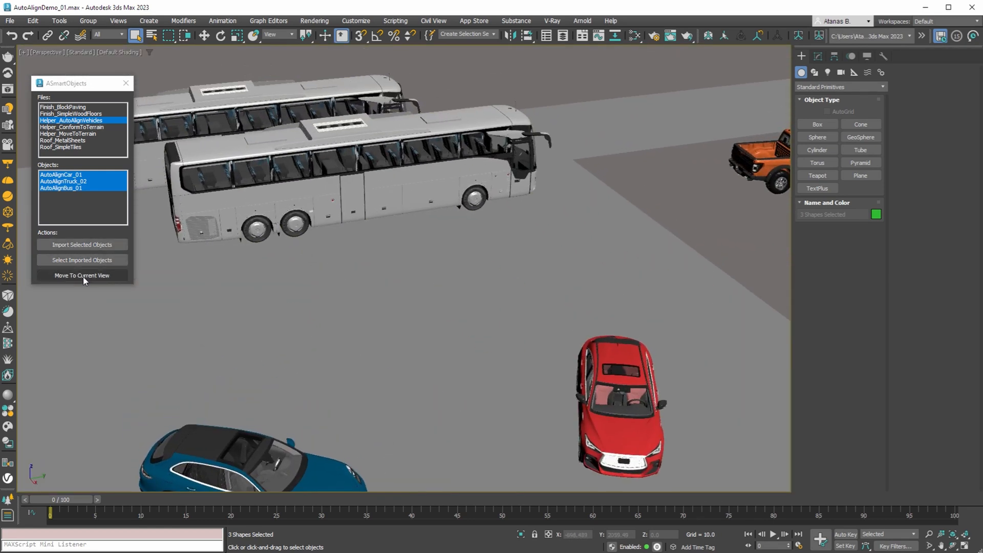
click(81, 276)
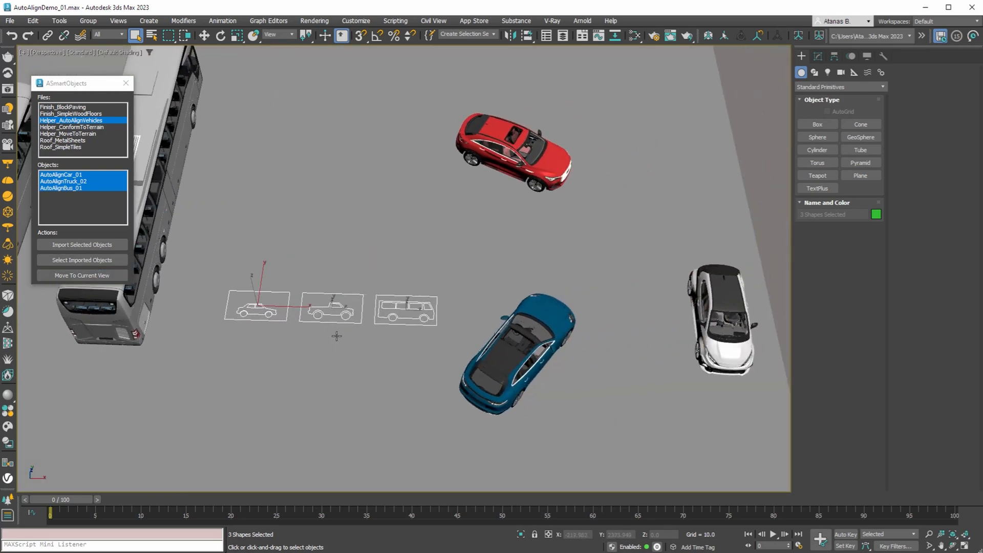
mouse_move(81, 276)
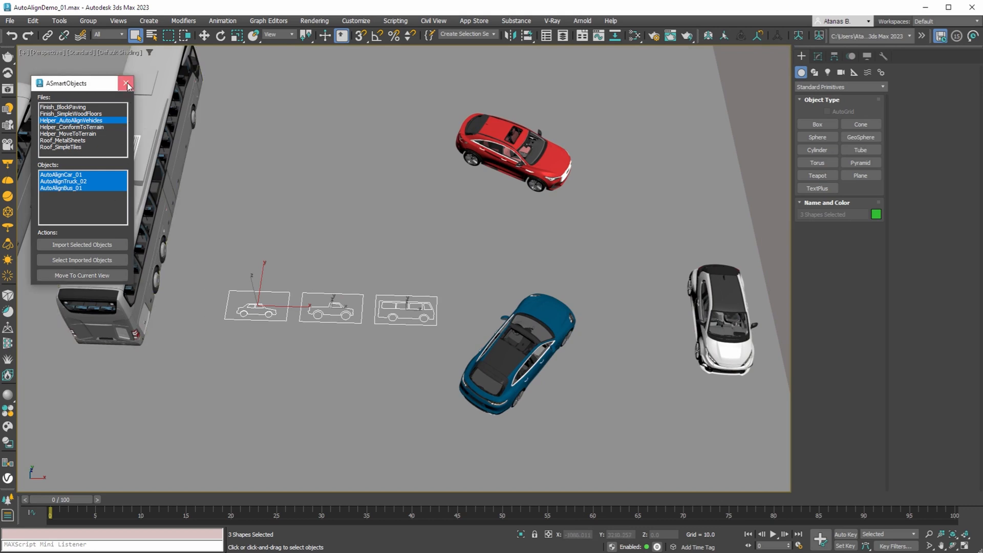
- Reopen ASmartObjects and move the car and truck helpers into views beside matching vehicles
click(127, 83)
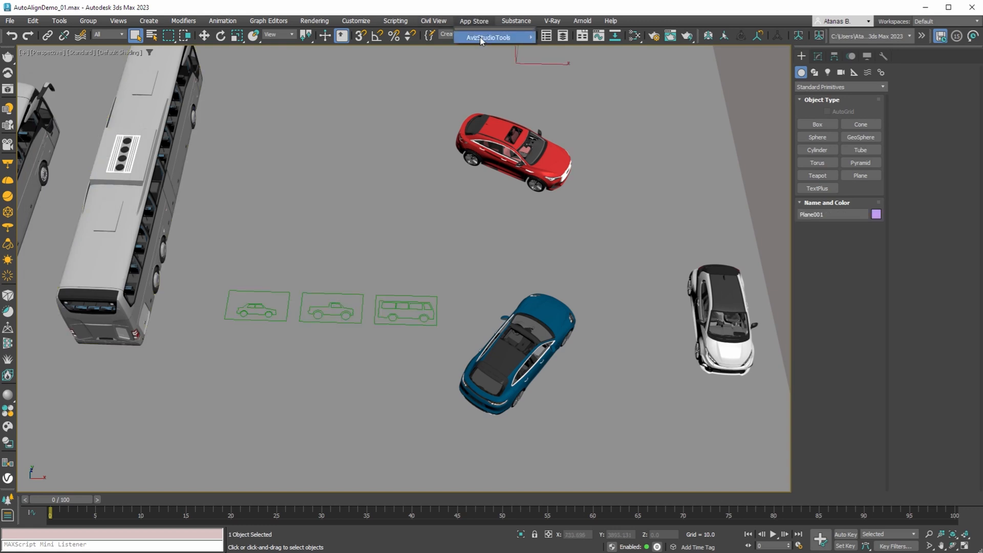
click(488, 37)
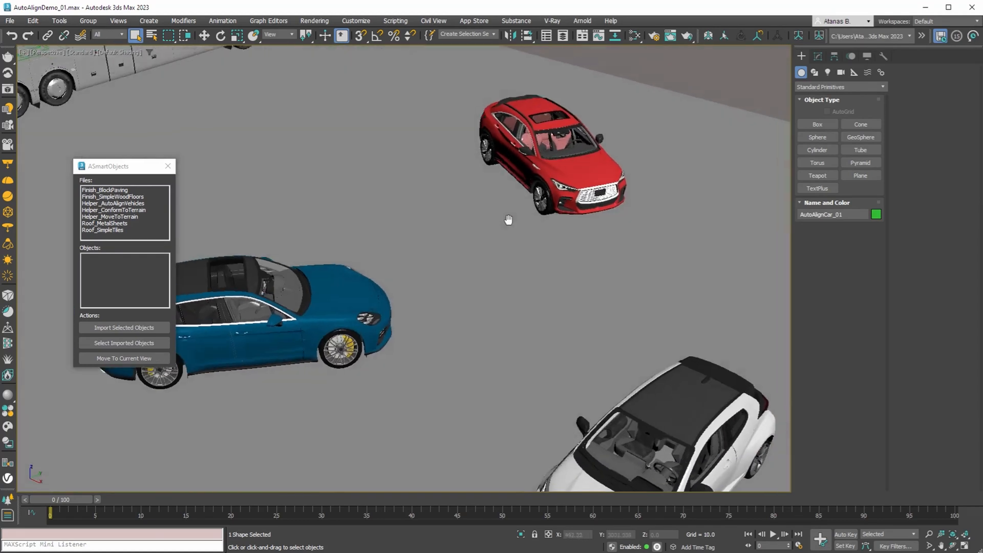
click(123, 358)
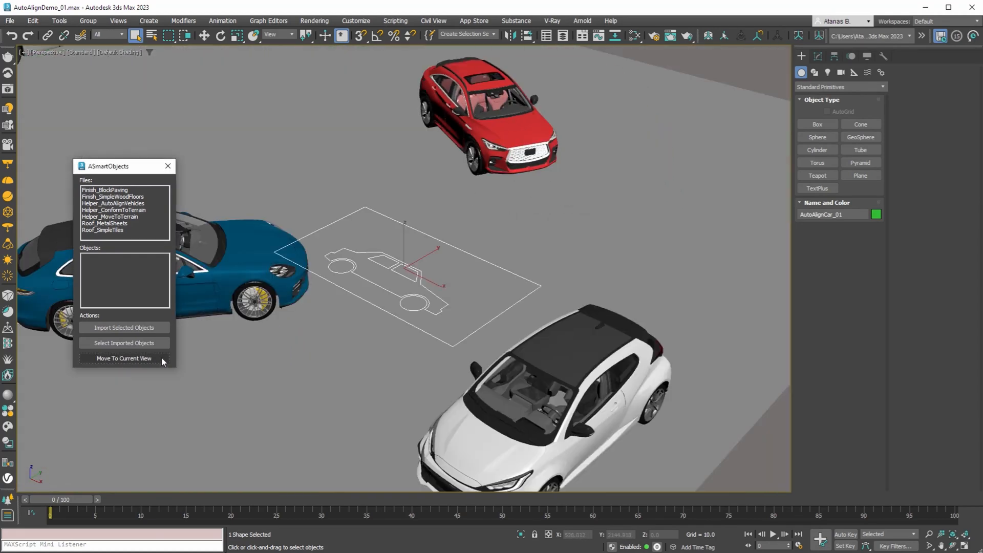
click(123, 358)
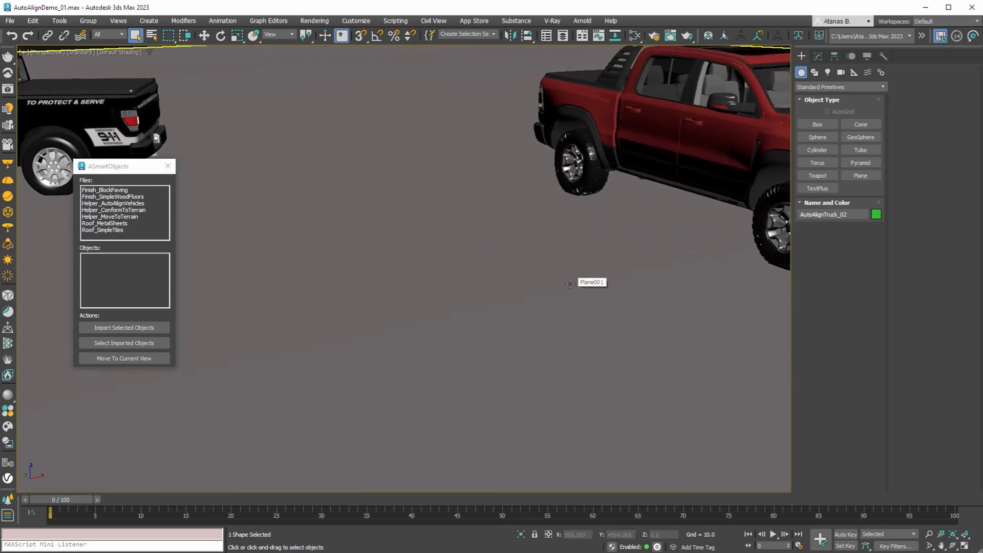
click(123, 358)
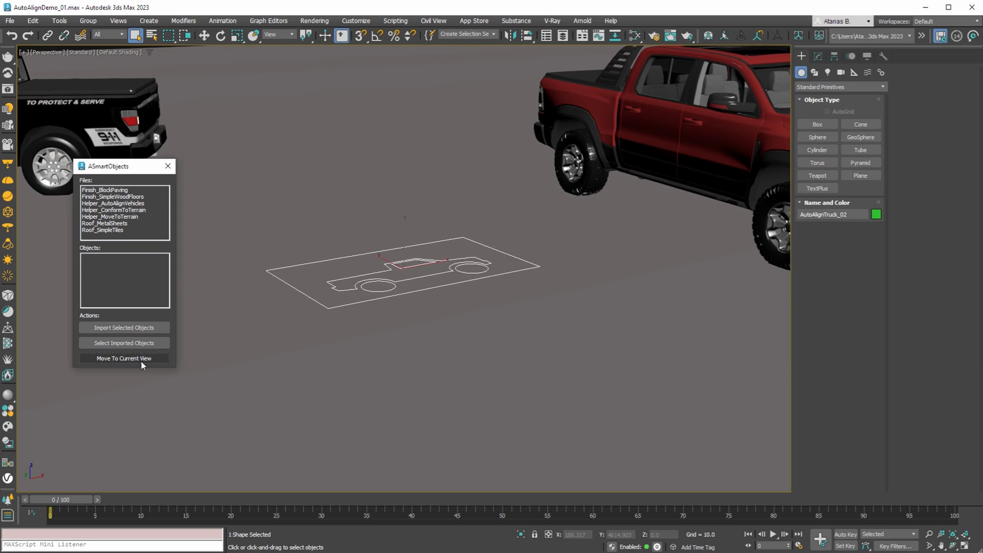
click(124, 358)
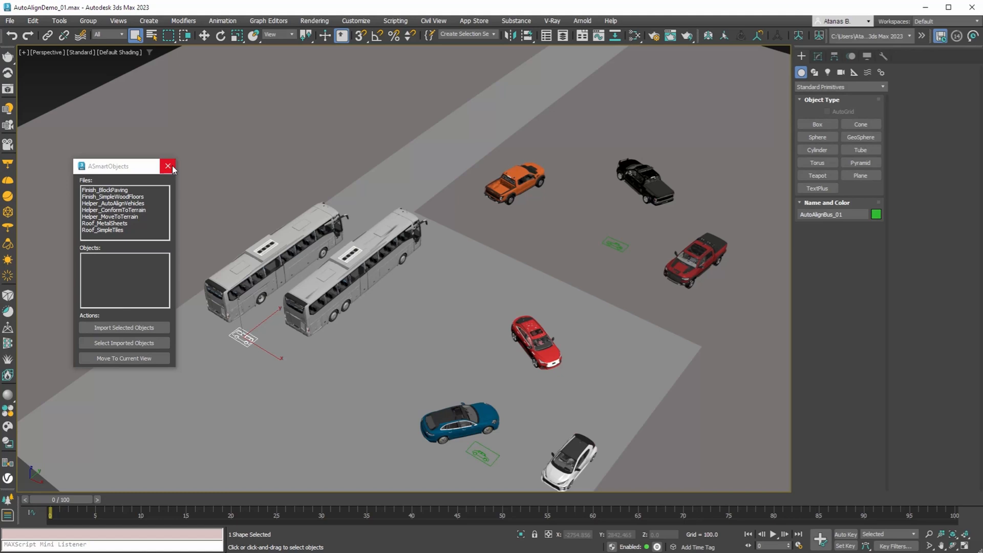
- Link both buses to the green bus AutoAlign spline, then exit link mode
click(168, 166)
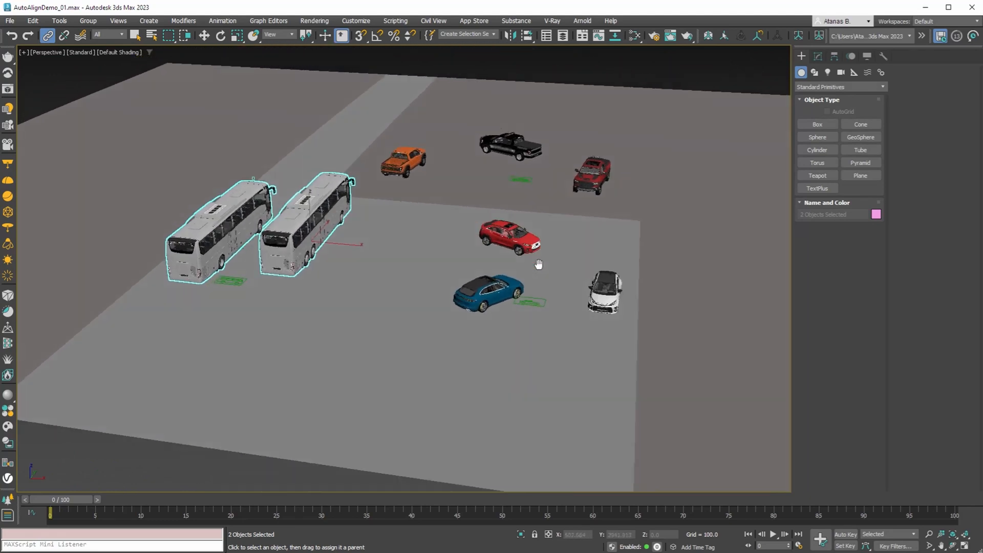
right_click(531, 289)
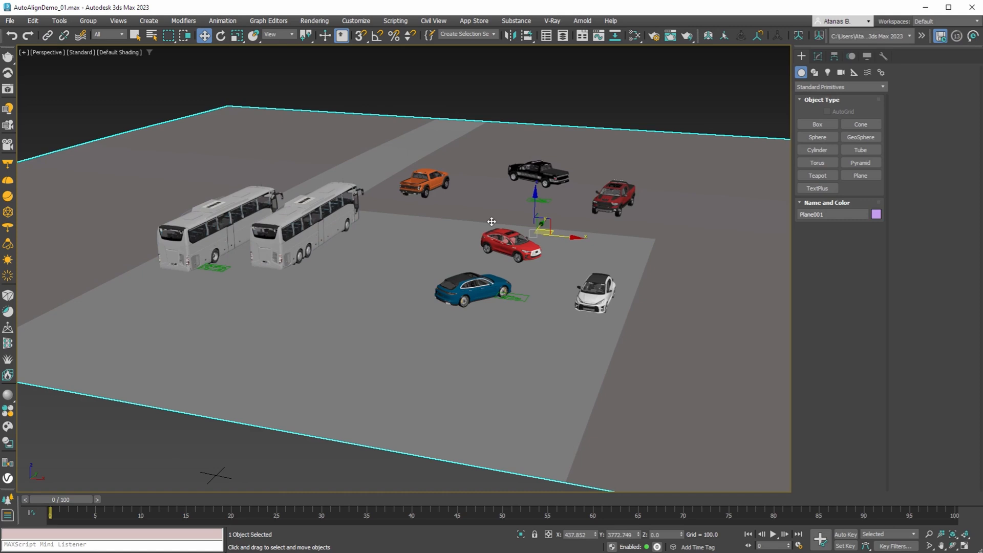
- Select the red pickup truck and zoom in on it
click(221, 35)
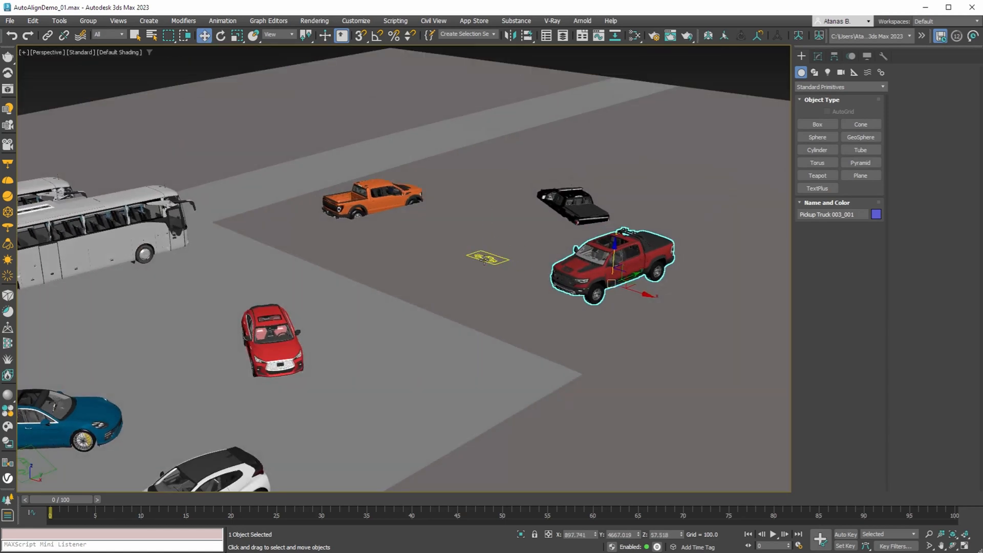
- Compare Smart Object Properties of the truck, car and bus splines; bus offsets are 15/25
click(488, 258)
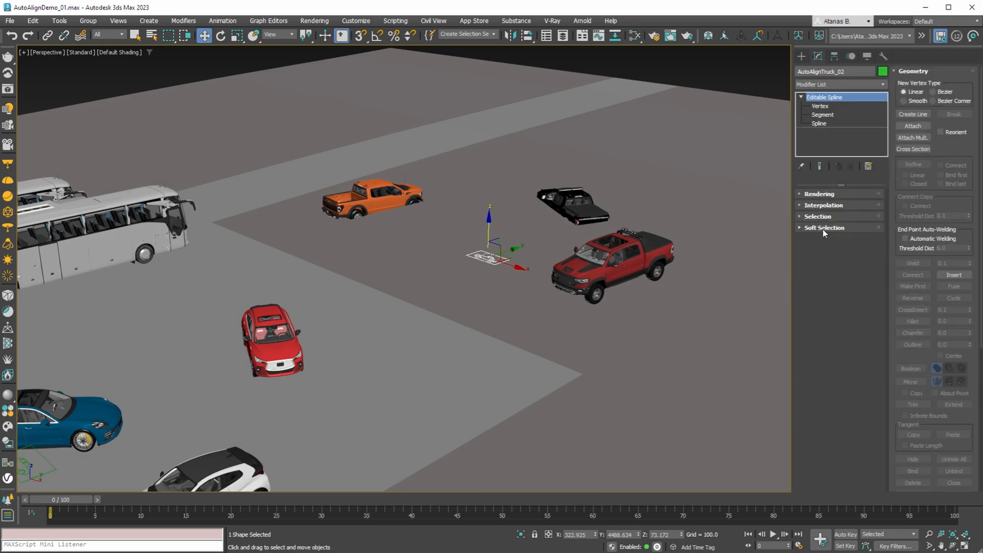
click(819, 239)
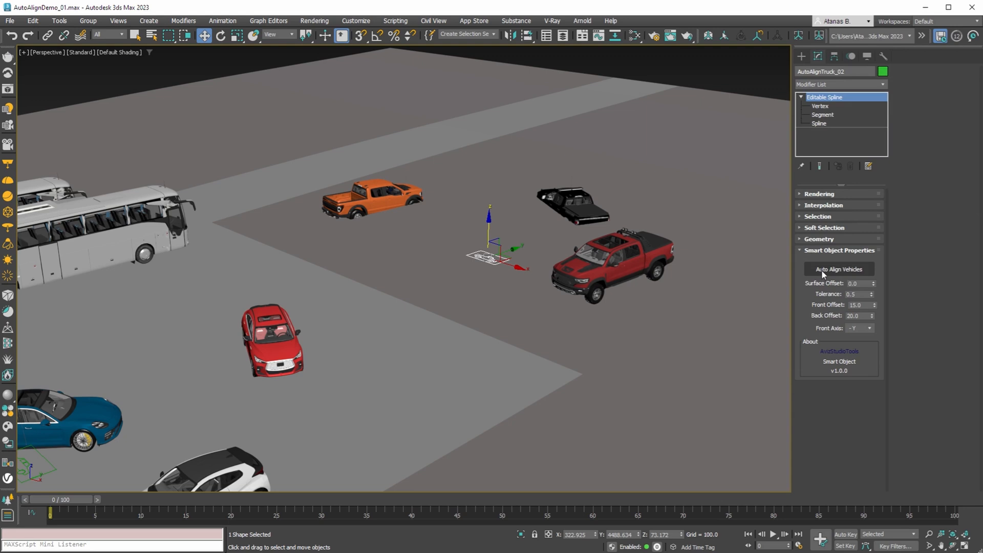
click(839, 269)
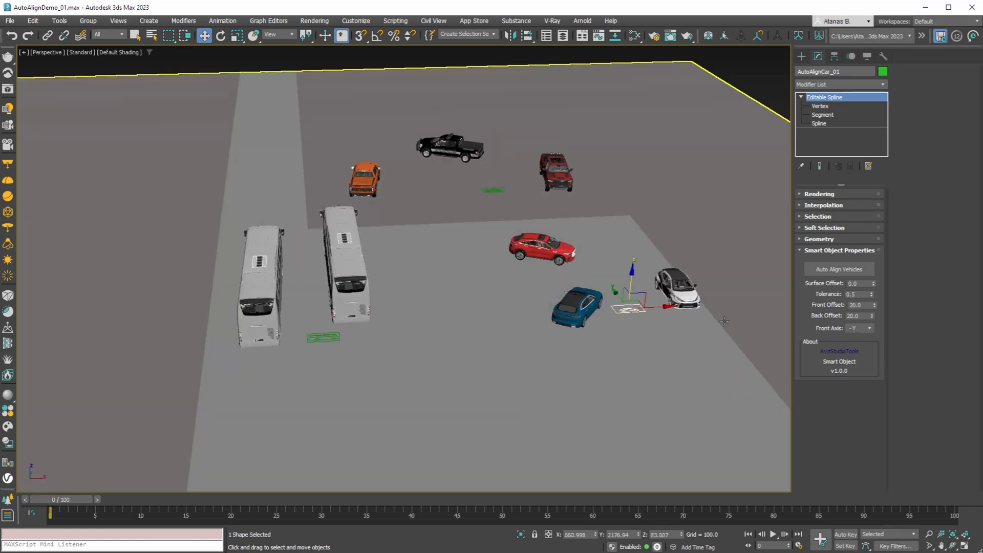
click(838, 269)
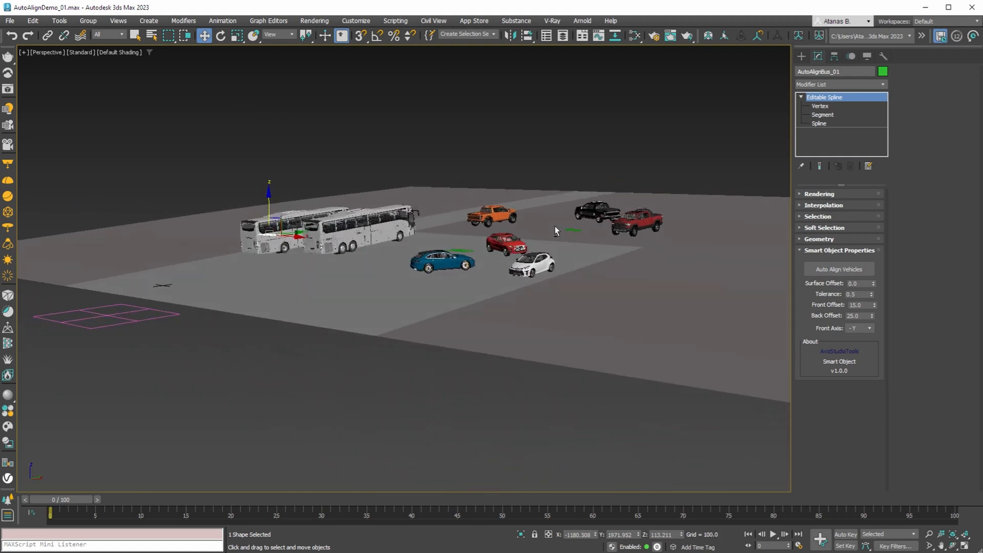
- Select AutoAlignCar_01 and run Auto Align Vehicles to tilt the white car onto the blue ramp
click(801, 56)
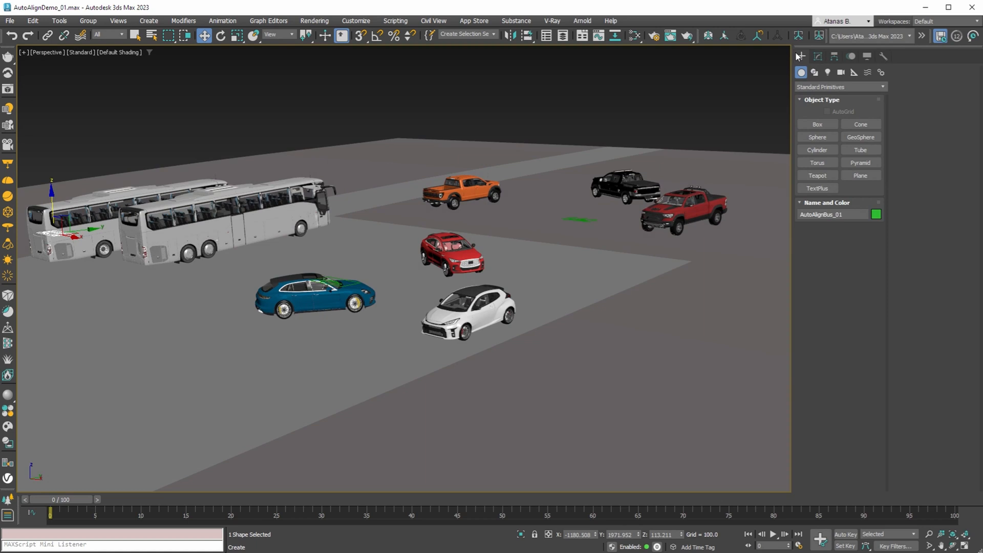
click(860, 175)
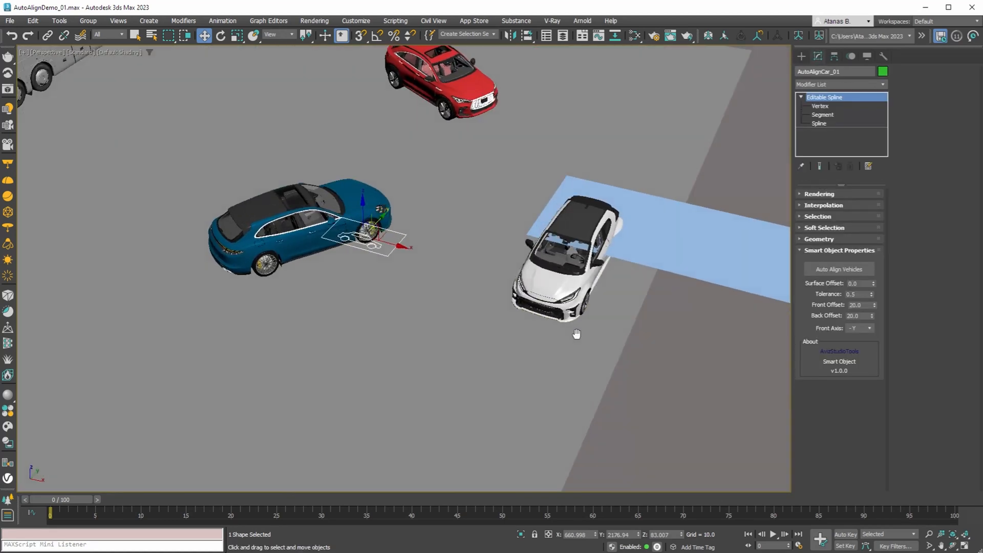
click(839, 268)
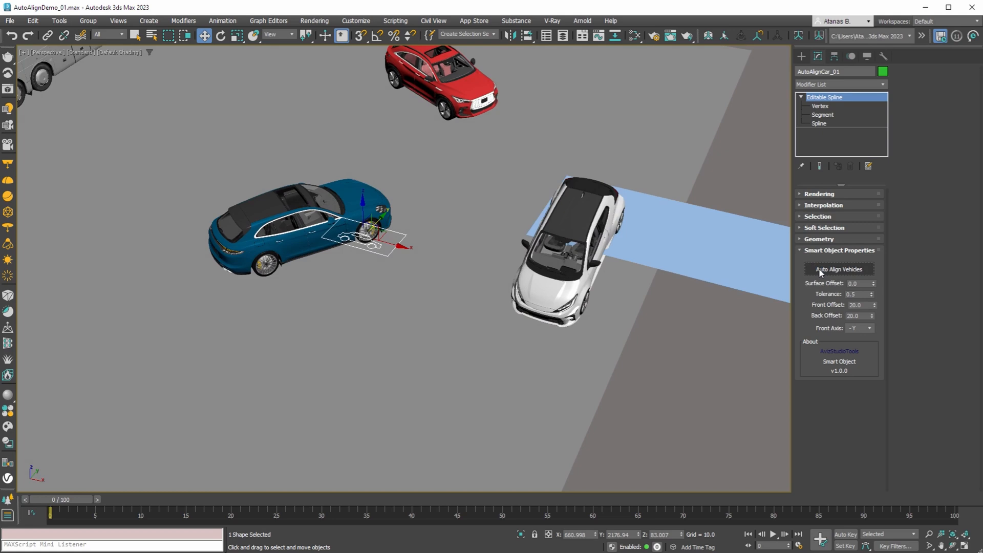
click(838, 269)
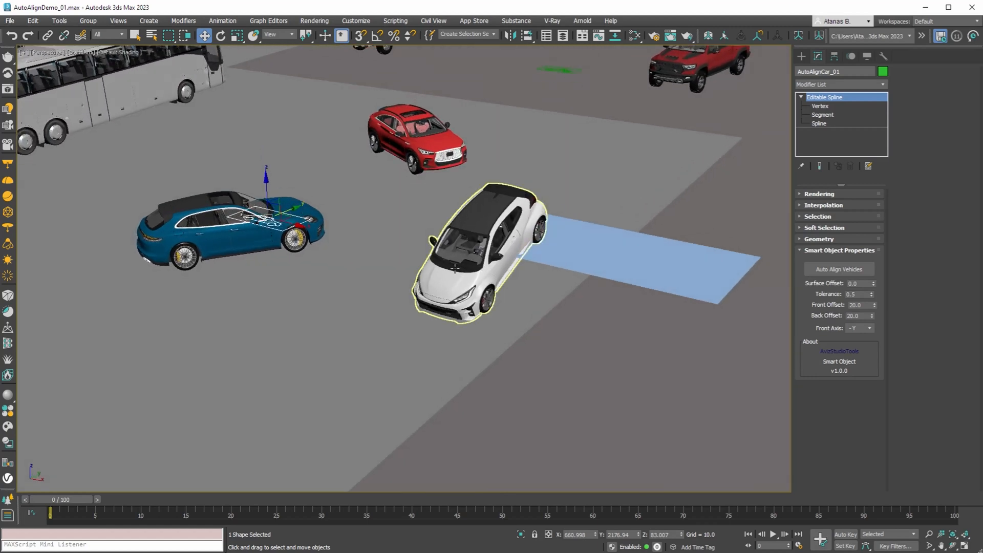
- Clone the car alignment spline as copy AutoAlignCar_002 and select its spline sub-object
click(627, 258)
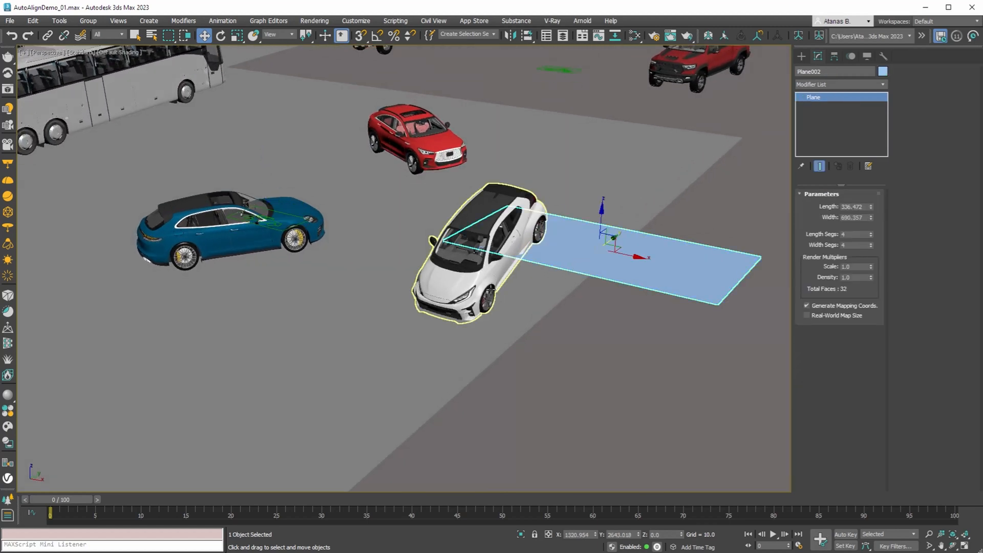
mouse_move(519, 290)
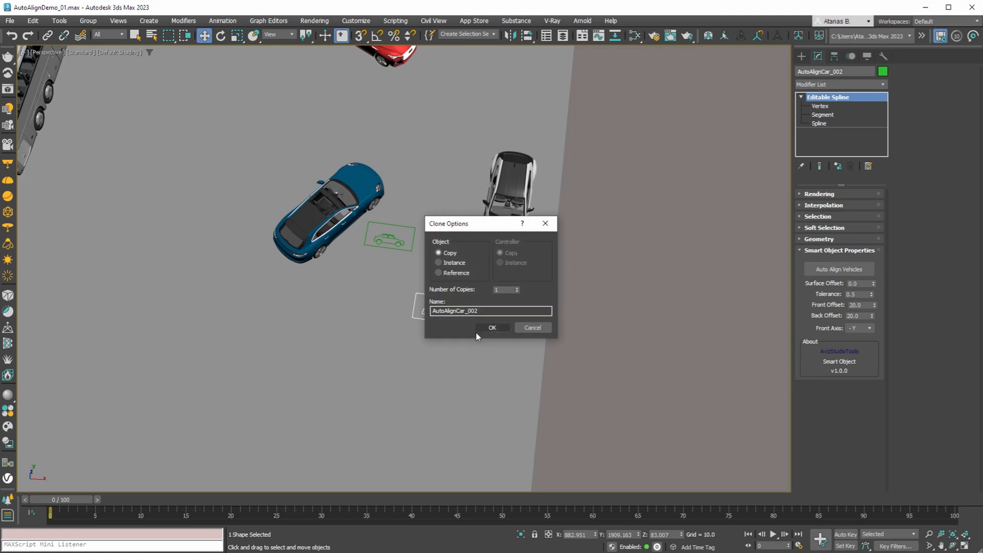
click(492, 328)
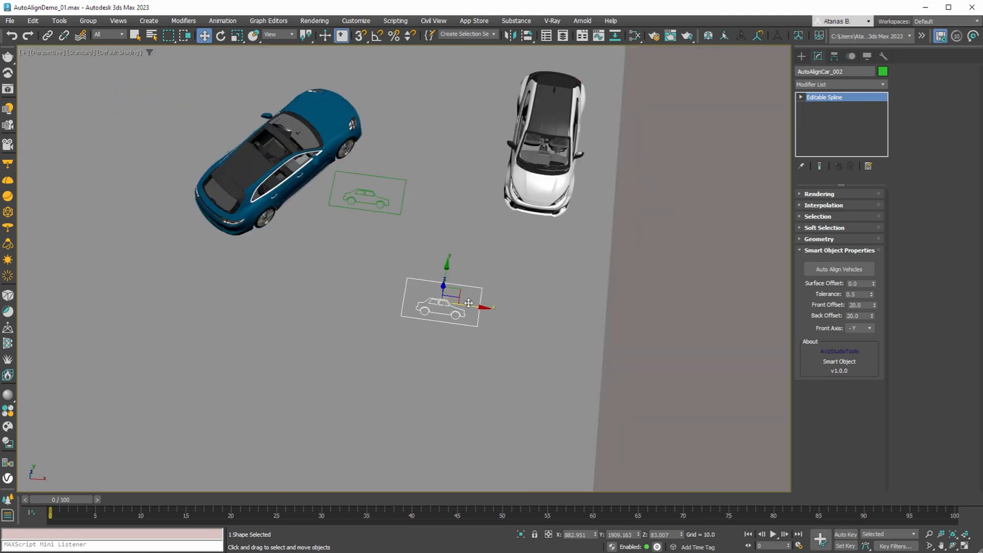
click(819, 123)
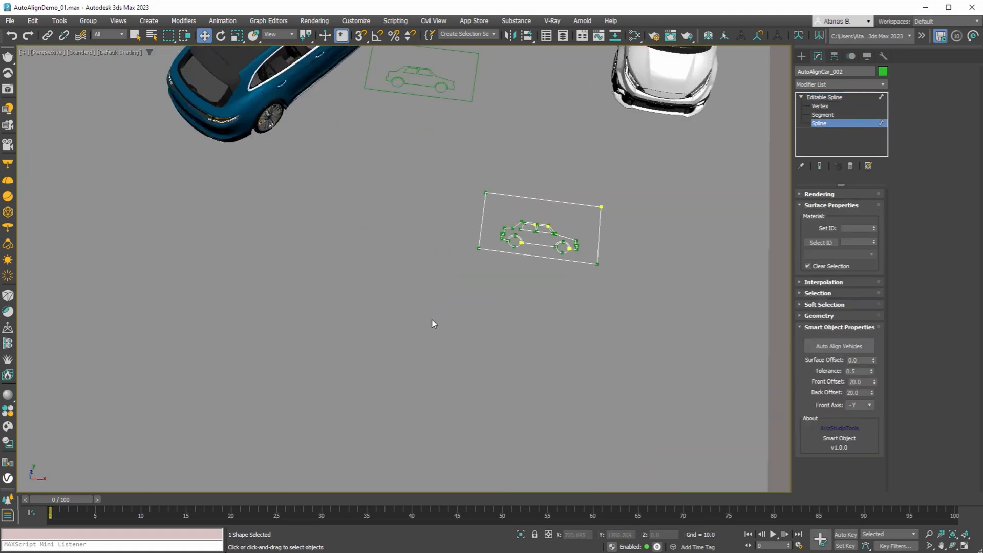
click(820, 106)
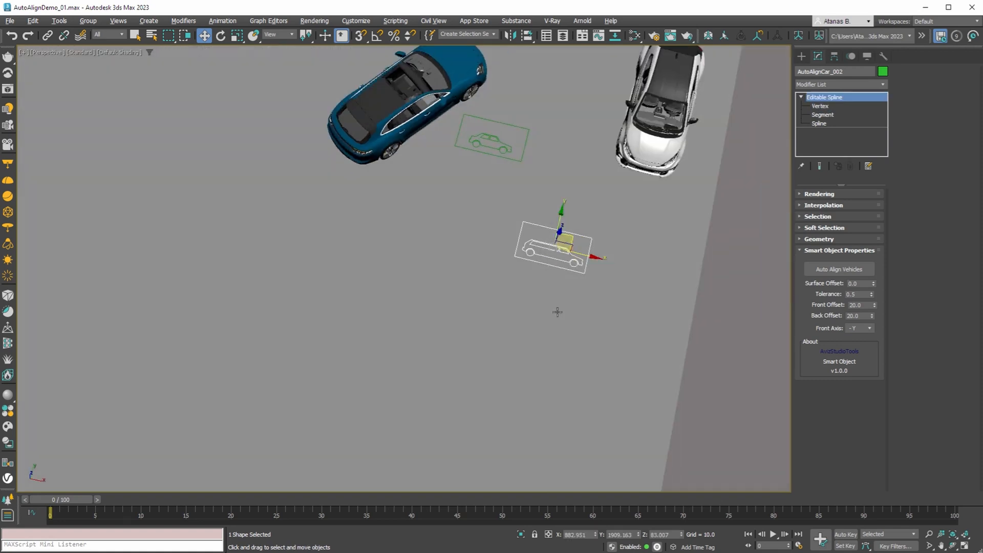
mouse_move(557, 265)
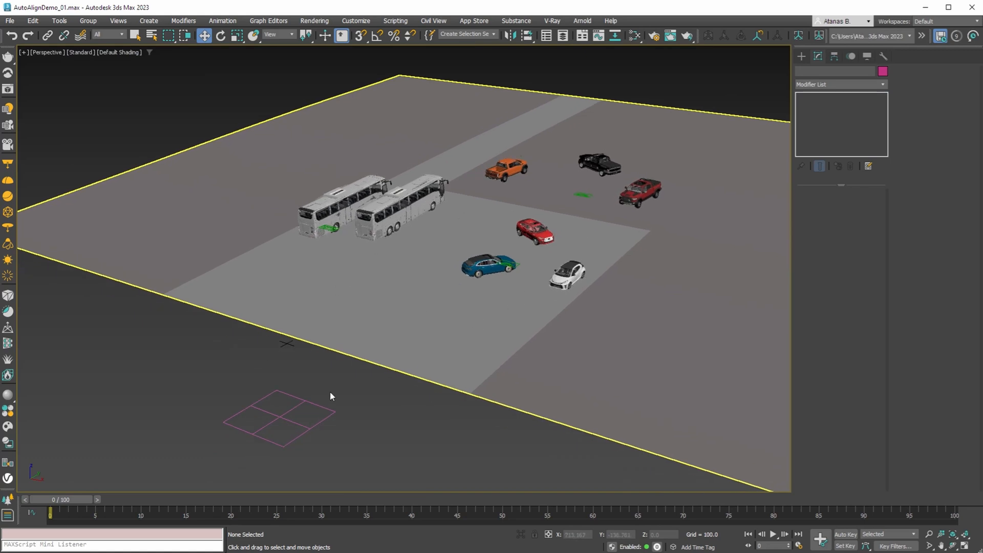
- View the pickups on the bumpy terrain and select AutoAlignTruck_02, showing 15/20 offsets
click(279, 416)
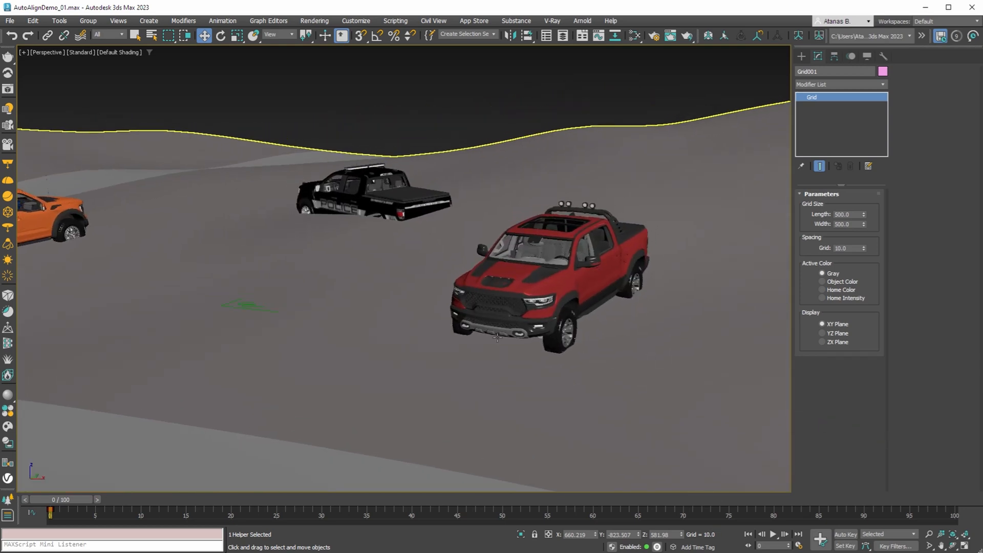
click(248, 305)
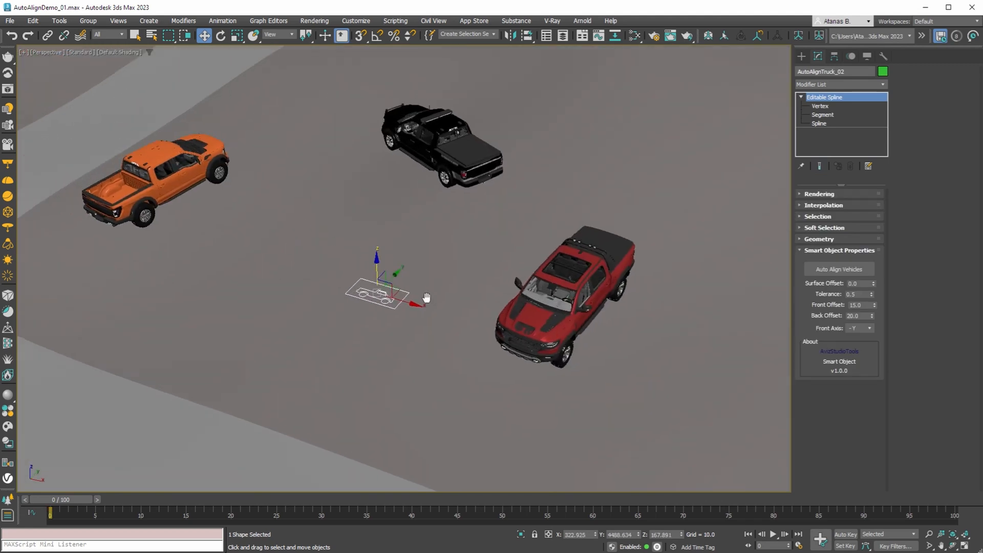
- Run Auto Align Vehicles twice on AutoAlignTruck_02 so the orange pickup sits on the bumpy terrain
click(839, 269)
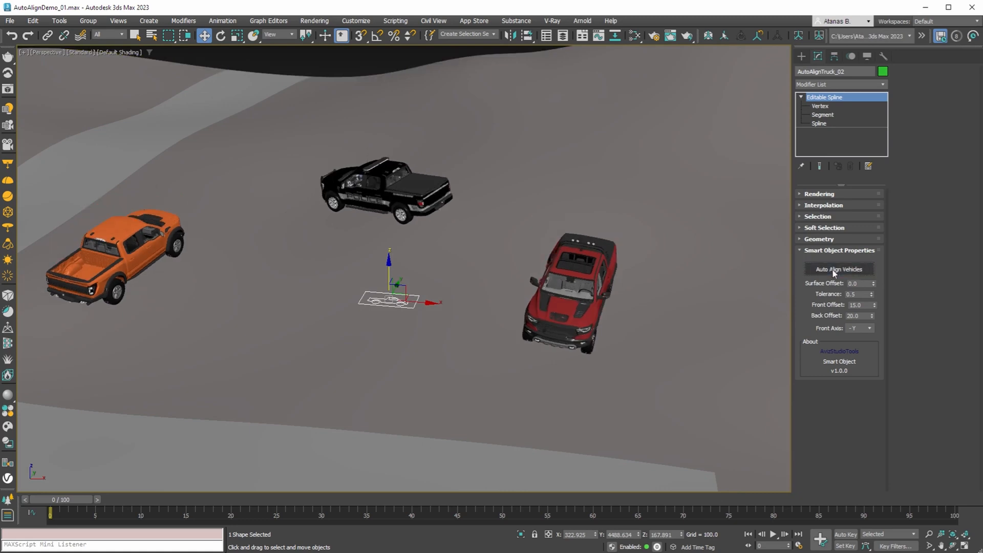
click(839, 269)
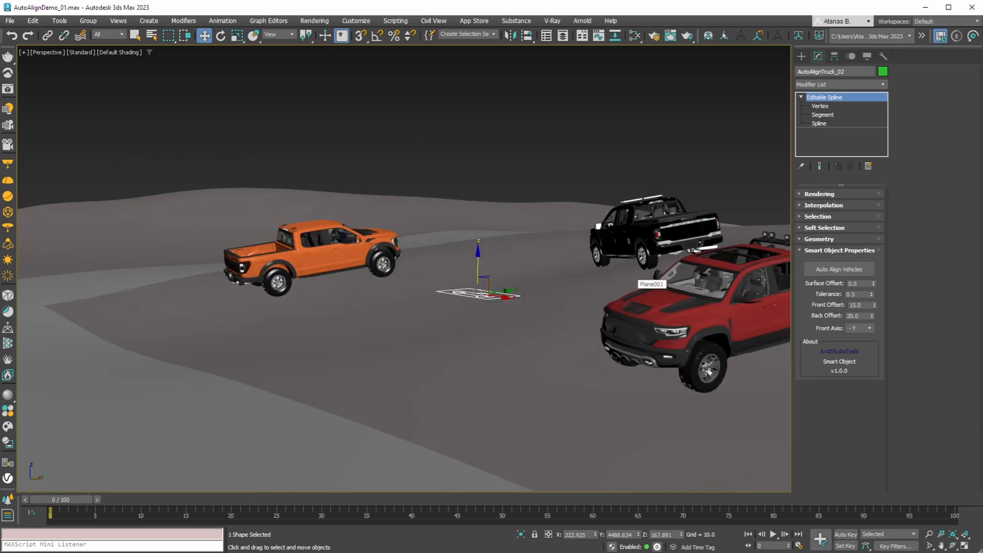
click(839, 269)
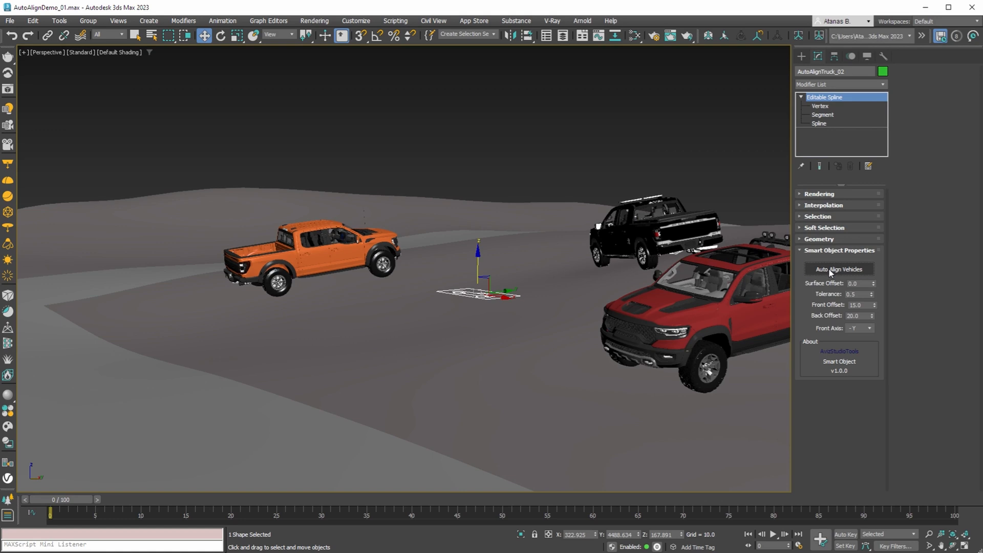
click(839, 269)
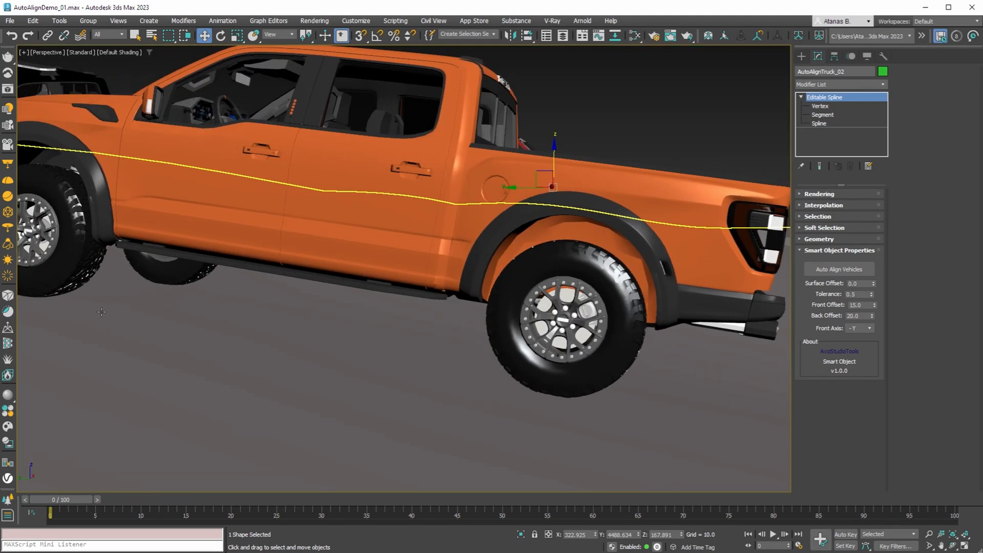
mouse_move(283, 320)
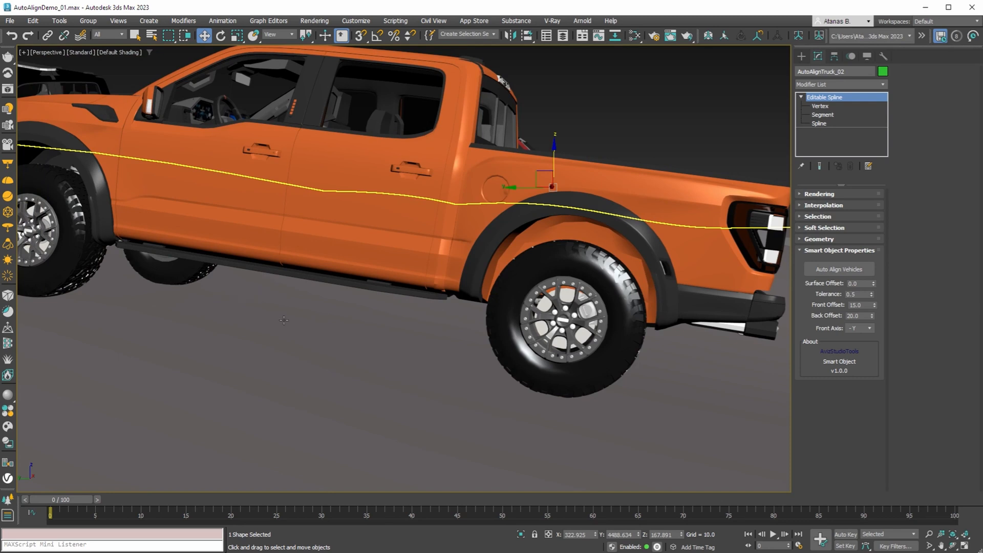
mouse_move(284, 319)
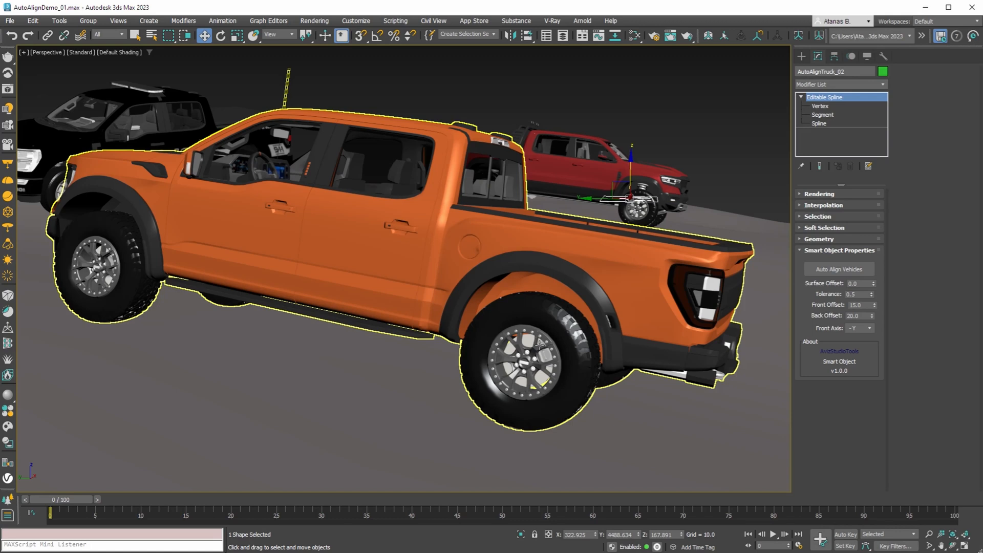
mouse_move(373, 269)
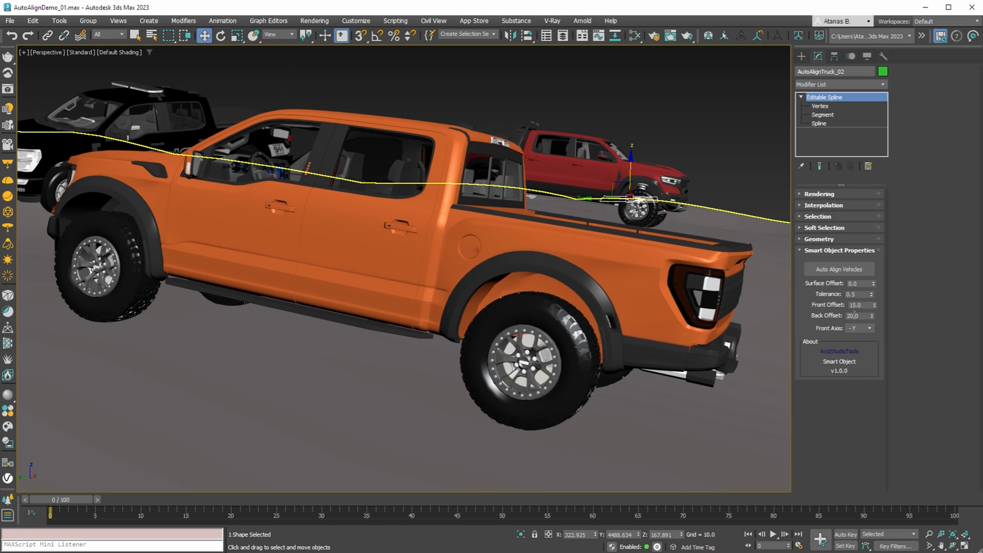
- Select the orange pickup truck to check its fit on the terrain
click(541, 393)
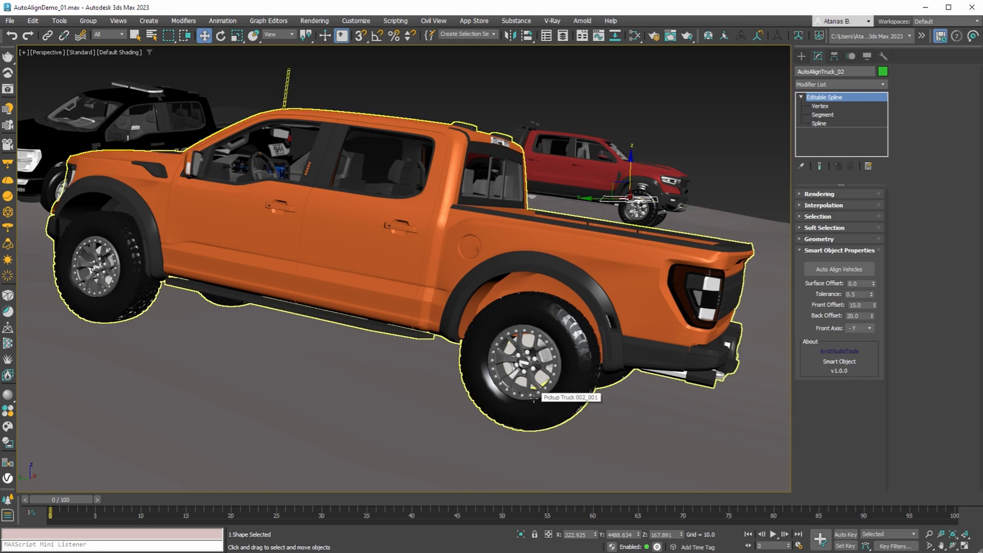
mouse_move(101, 320)
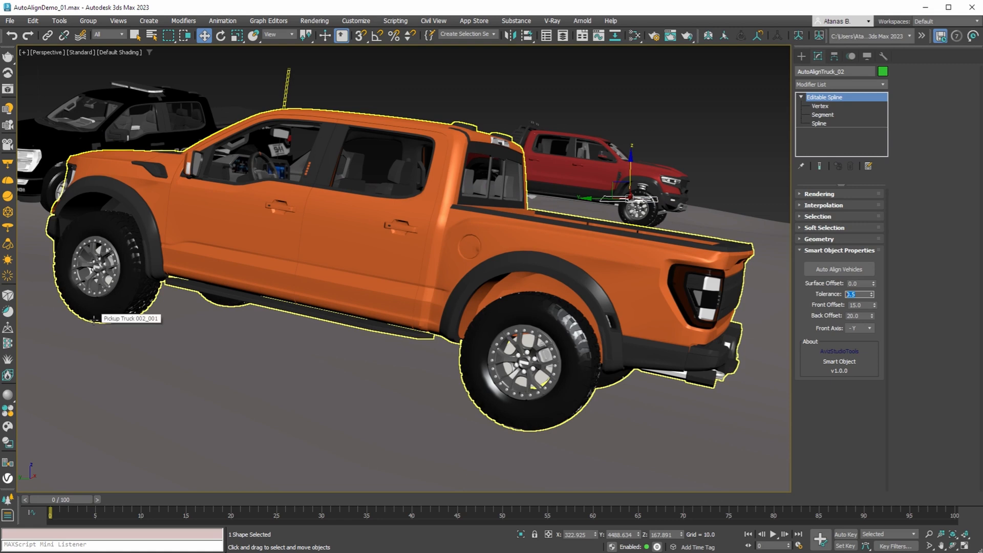
mouse_move(92, 317)
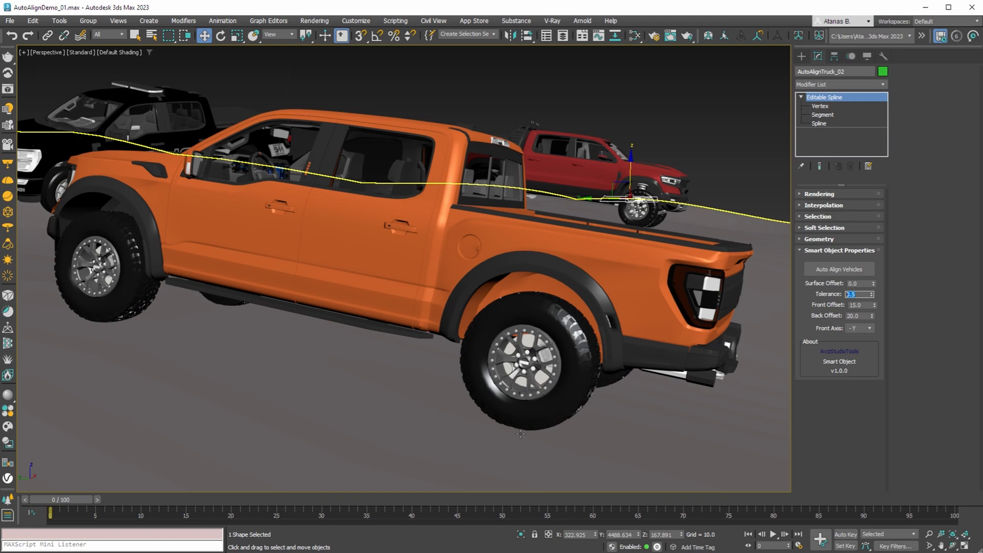
- Realign the orange truck at tolerance 1.0, then 0.0, and leave tolerance at 0.5
click(839, 269)
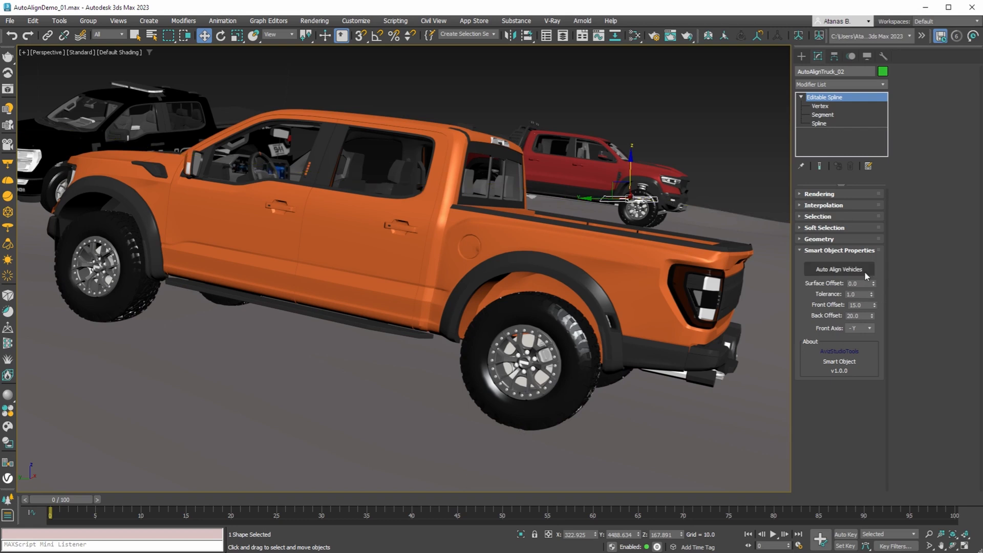
mouse_move(830, 274)
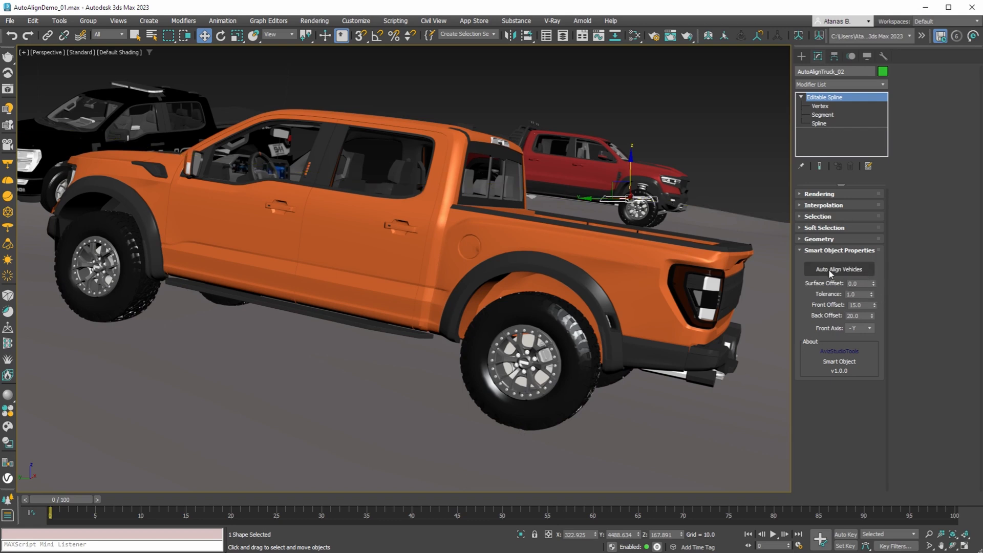
click(839, 269)
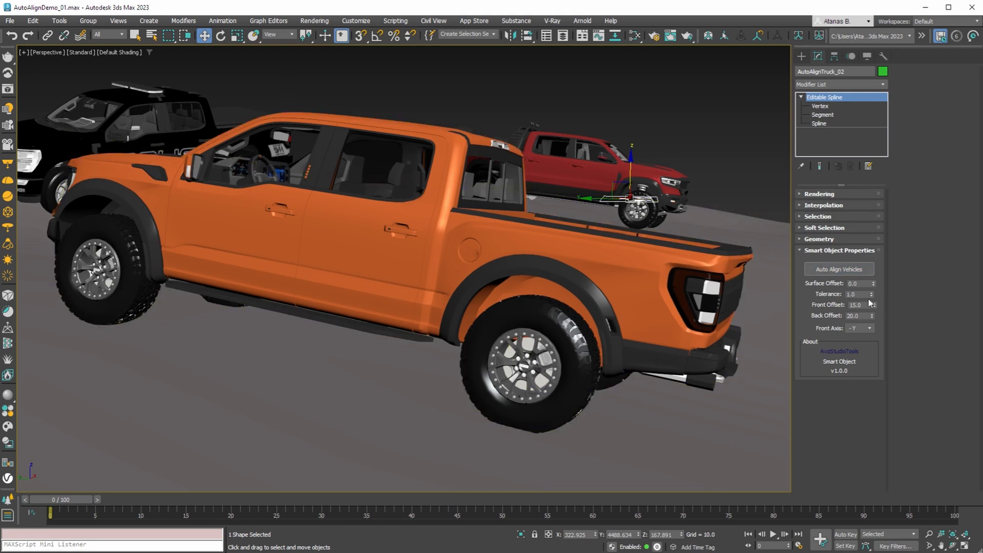
click(872, 296)
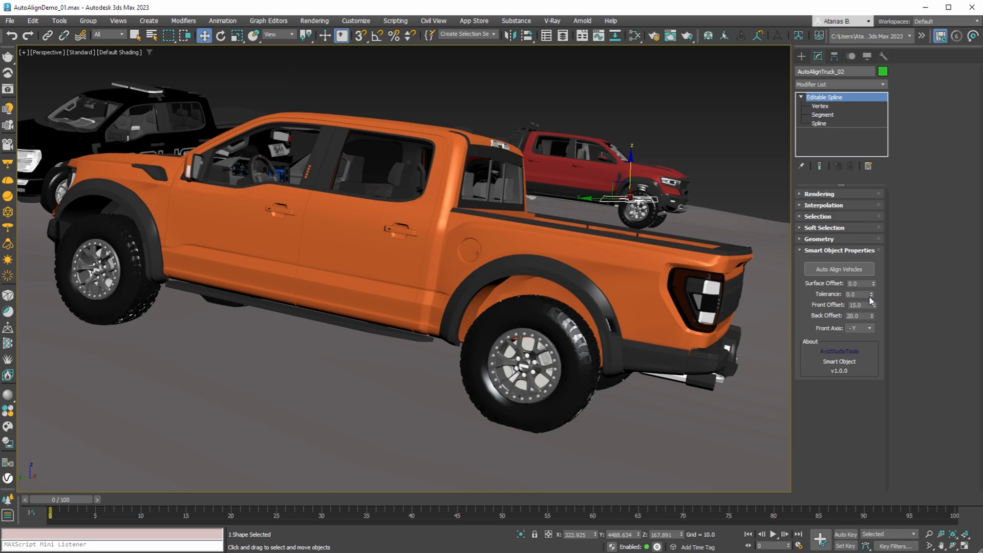
click(839, 268)
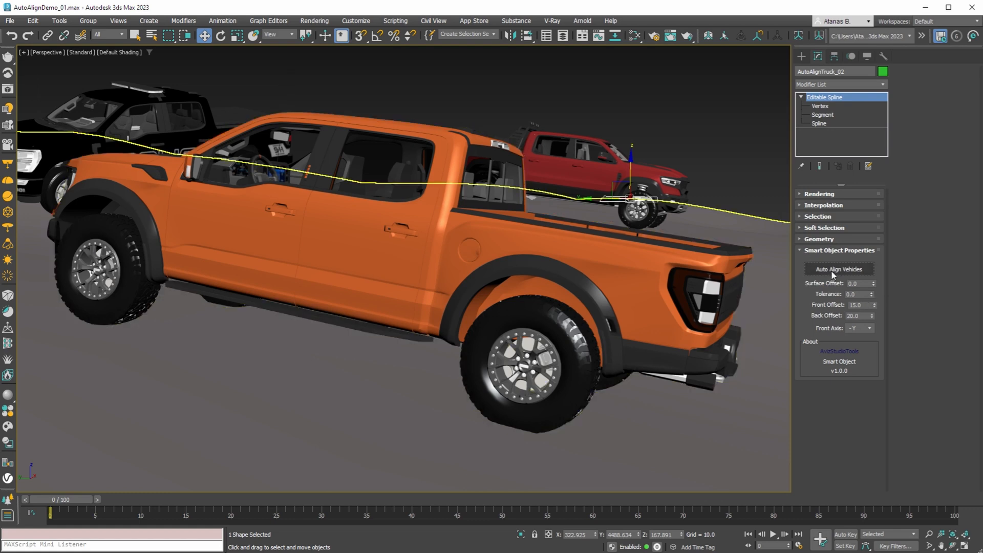
click(839, 269)
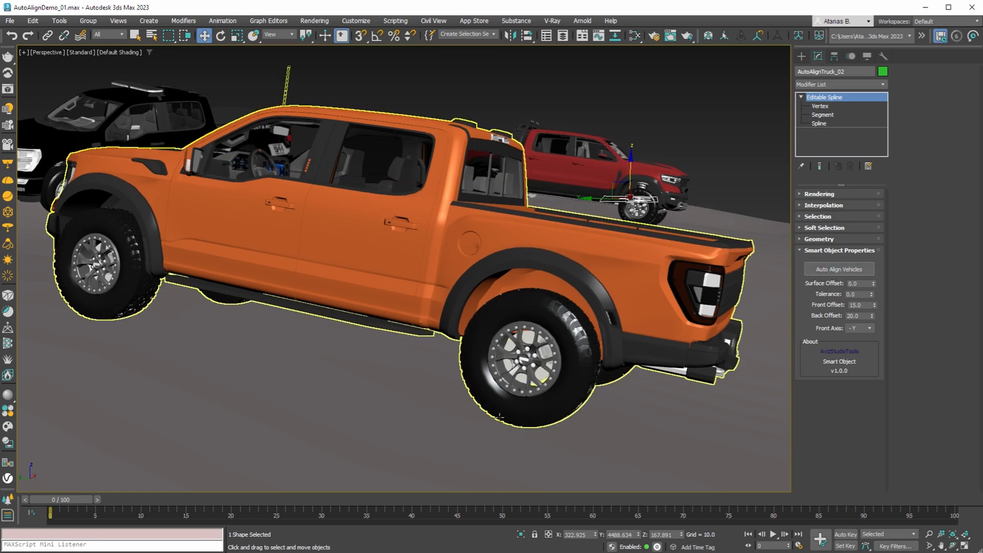
click(857, 294)
text(0.5)
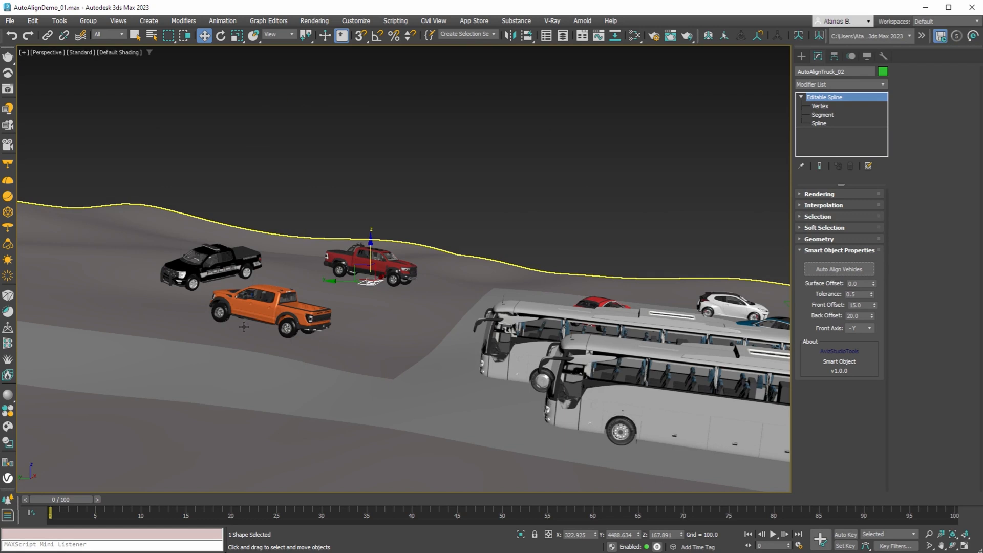
- Realign the orange truck with surface offset 10.0, then again with -5.0
scroll(up, 3)
text(10)
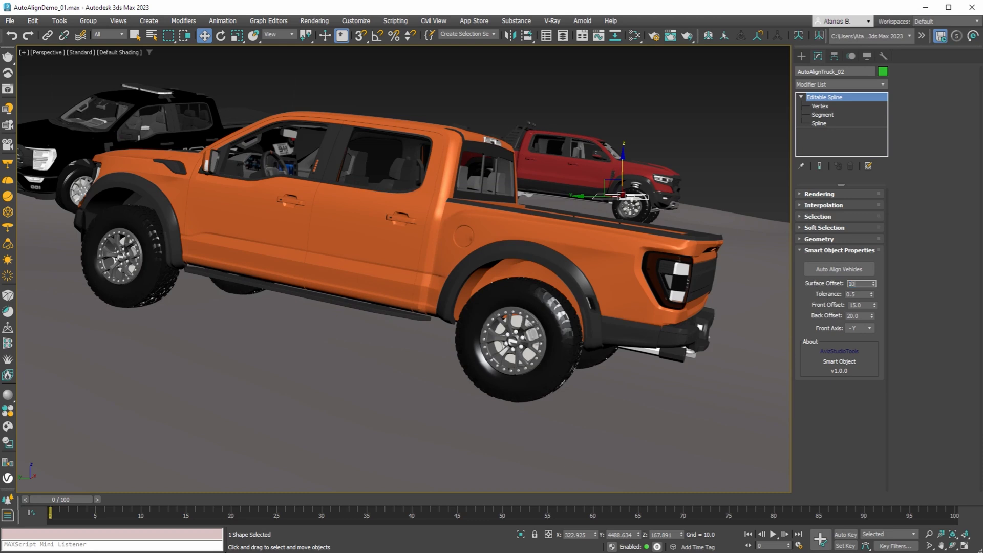
click(838, 269)
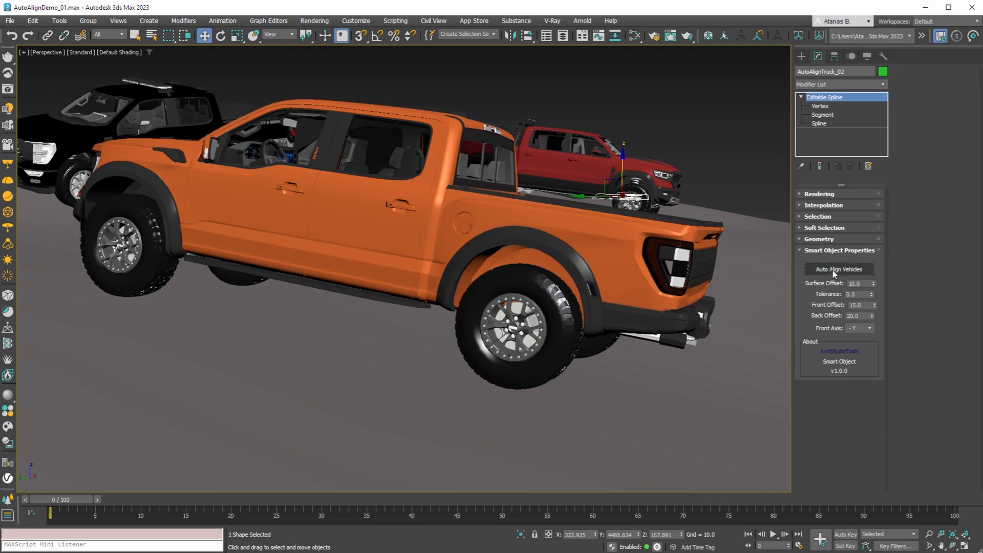
click(857, 282)
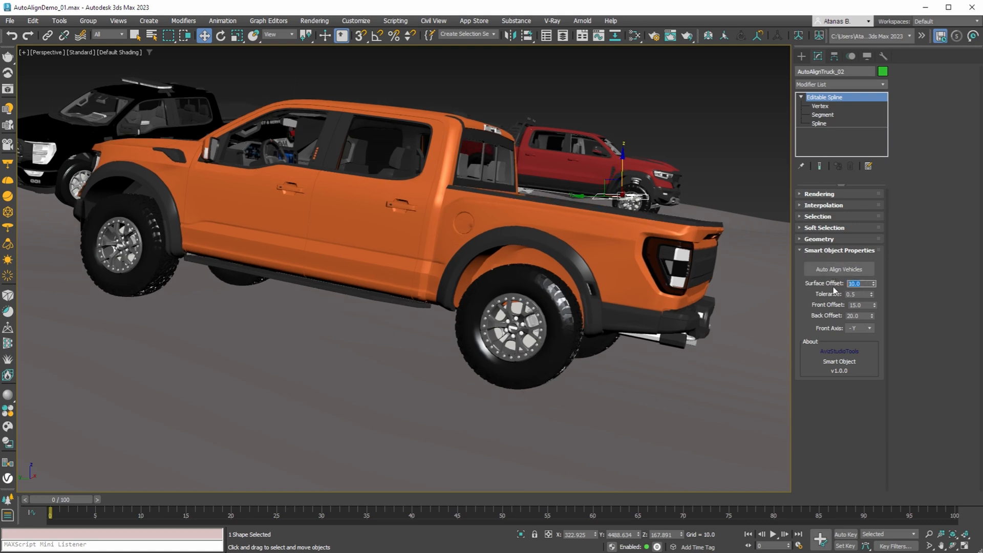
text(-5.0)
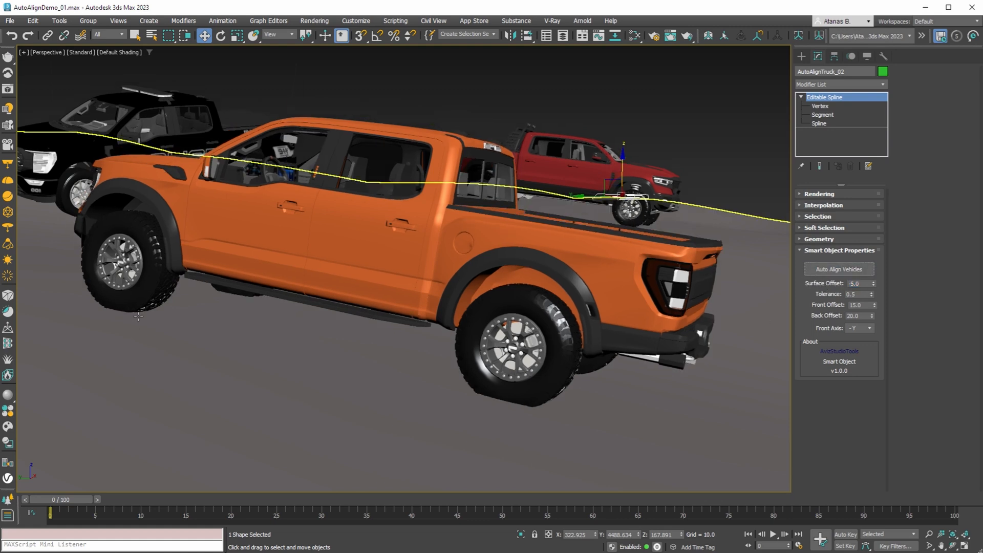
mouse_move(273, 342)
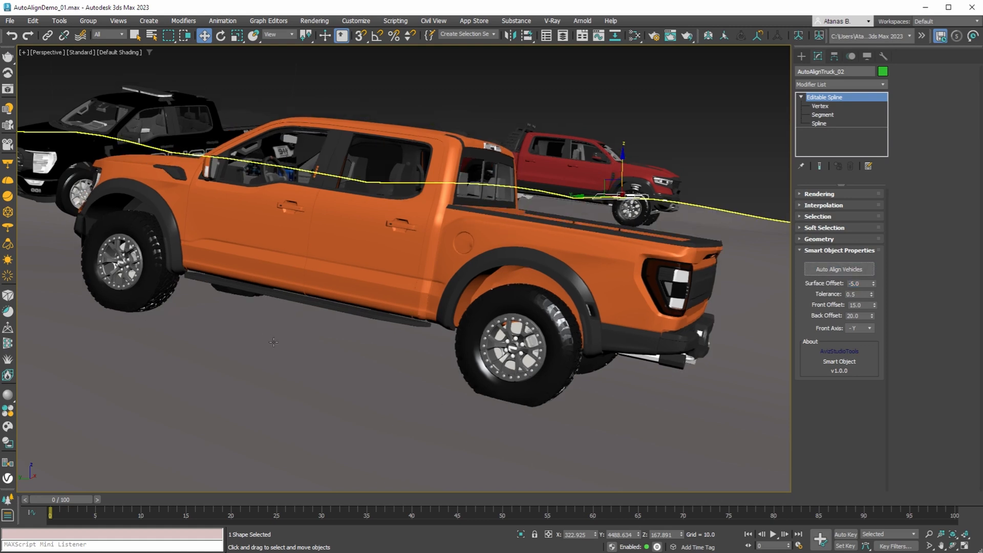
mouse_move(181, 331)
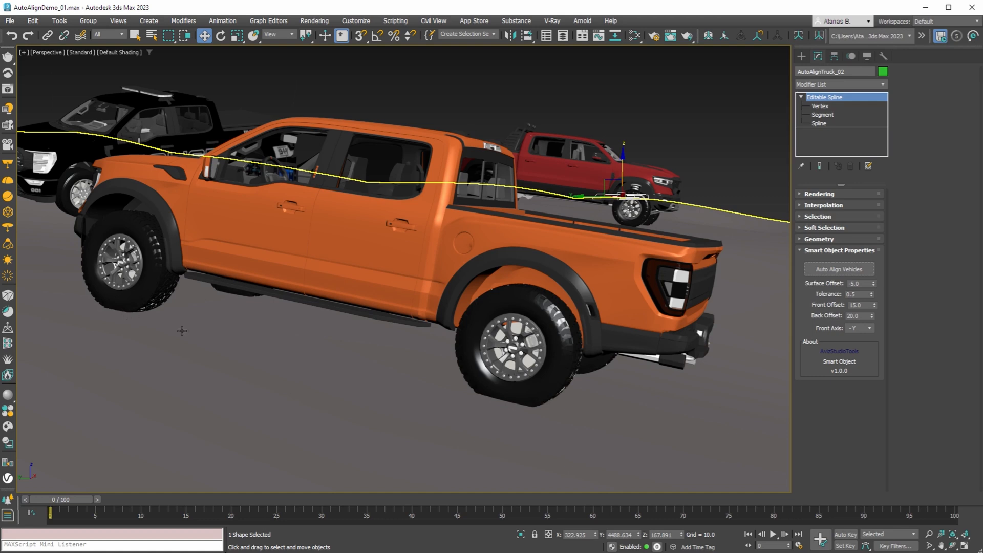
mouse_move(187, 327)
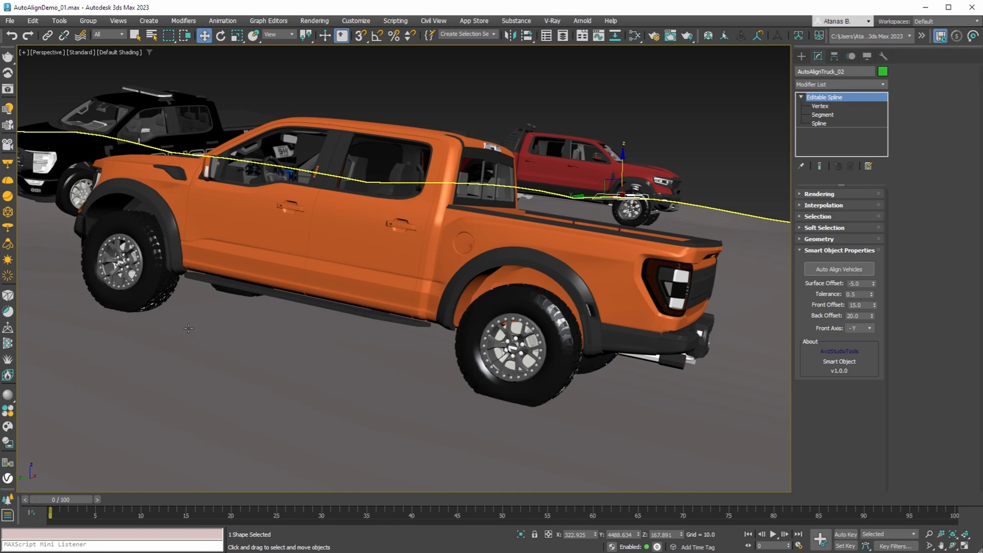
click(838, 269)
text(50)
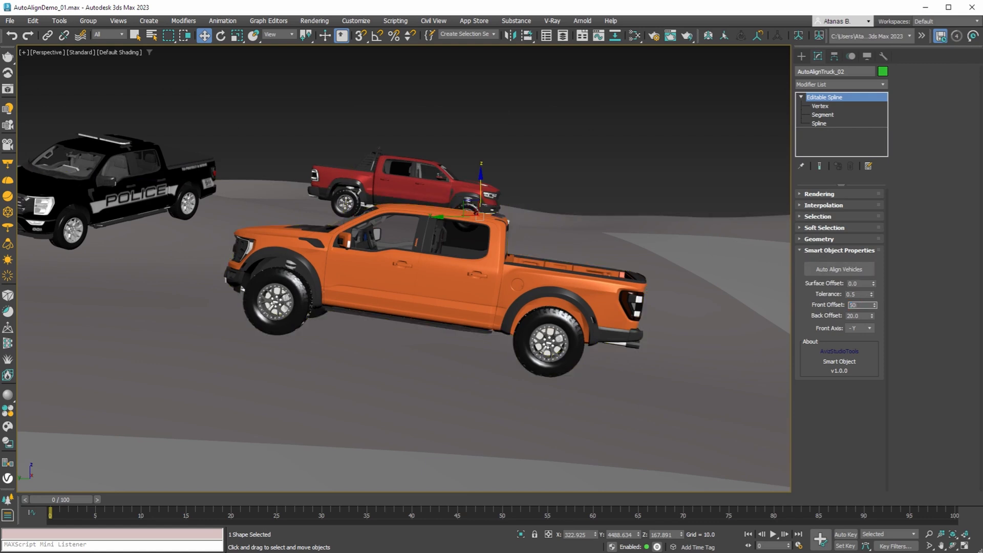
- Realign the vehicles with front offset 50 and surface offset 0
click(839, 269)
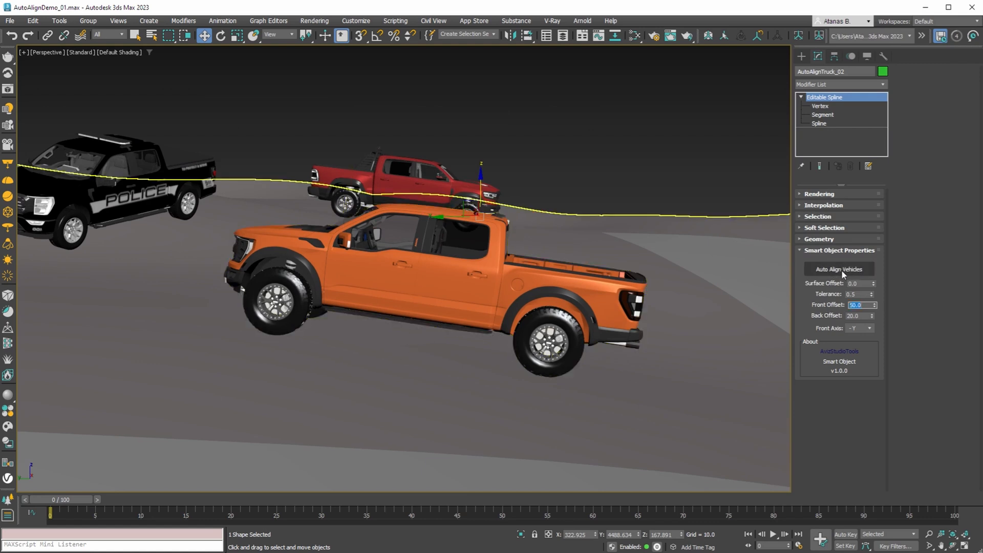
click(839, 269)
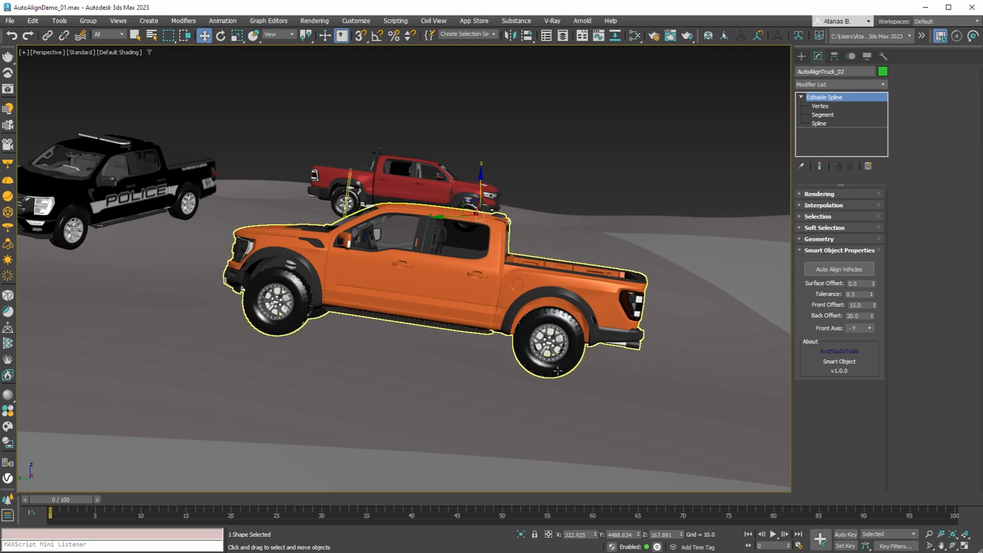
- View the orange pickup's VRayProxy parameters, then reselect the AutoAlignTruck_02 spline
click(839, 269)
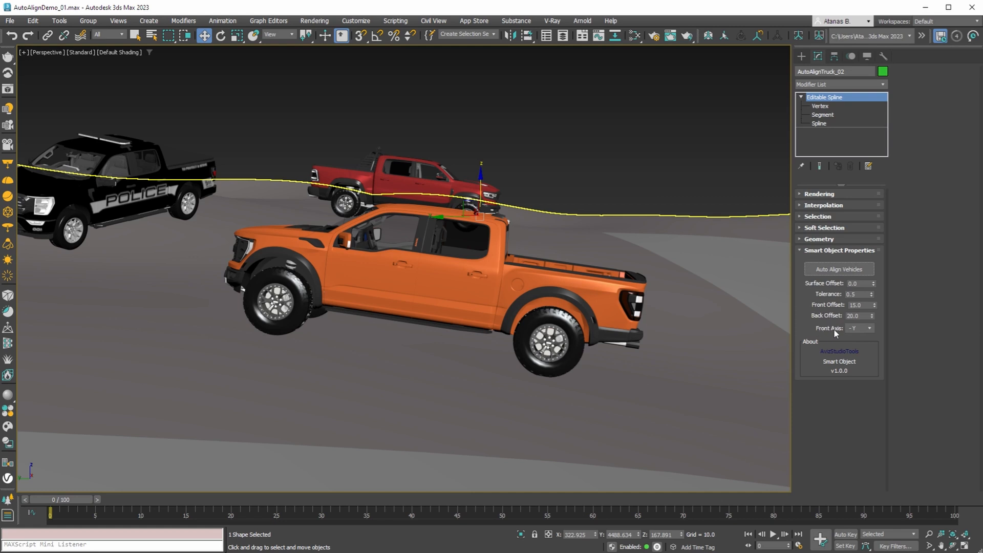
click(436, 285)
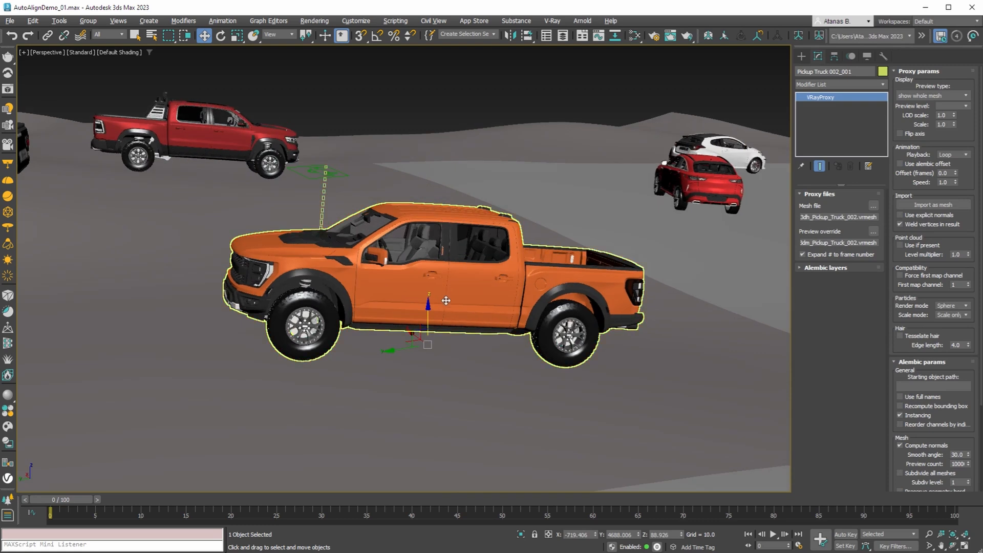
click(277, 34)
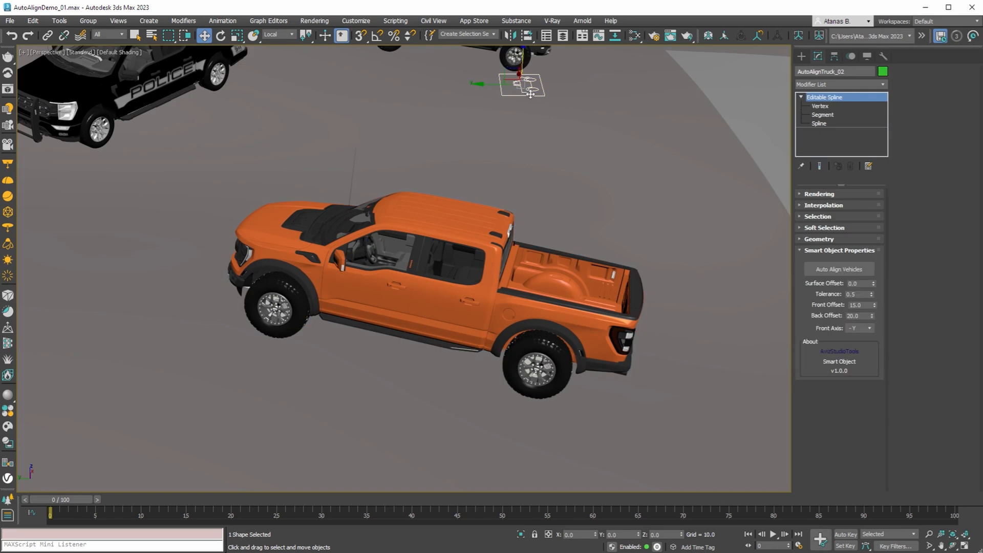
click(868, 328)
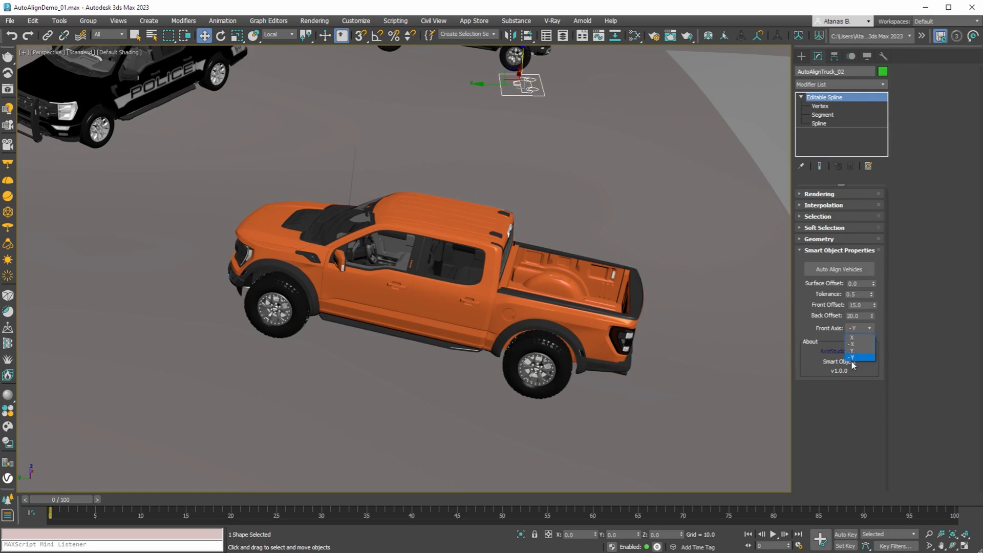
mouse_move(861, 359)
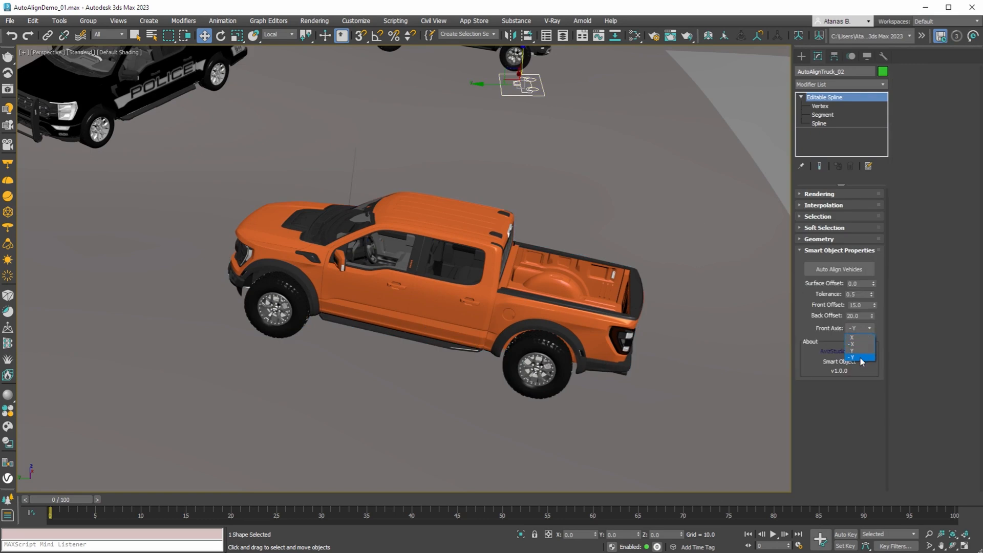
click(859, 357)
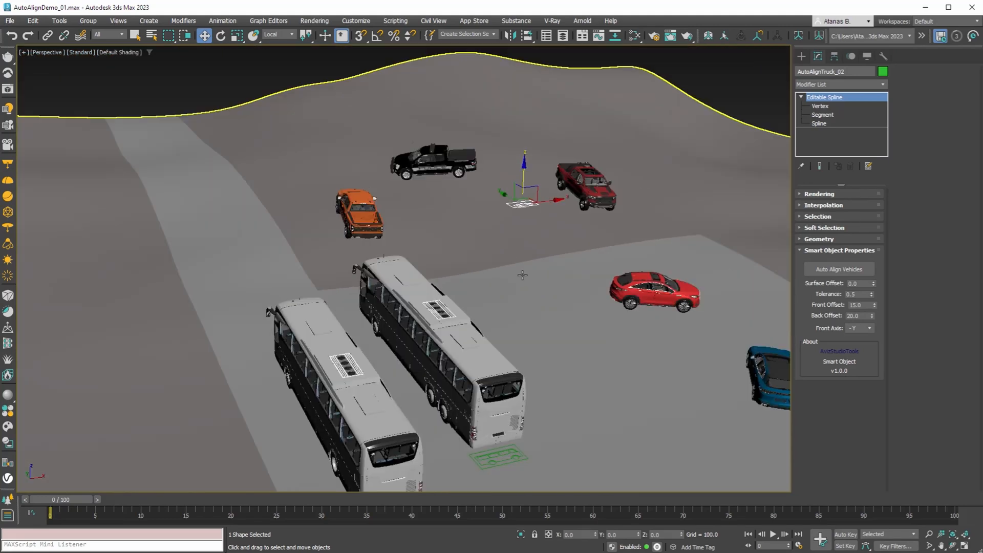